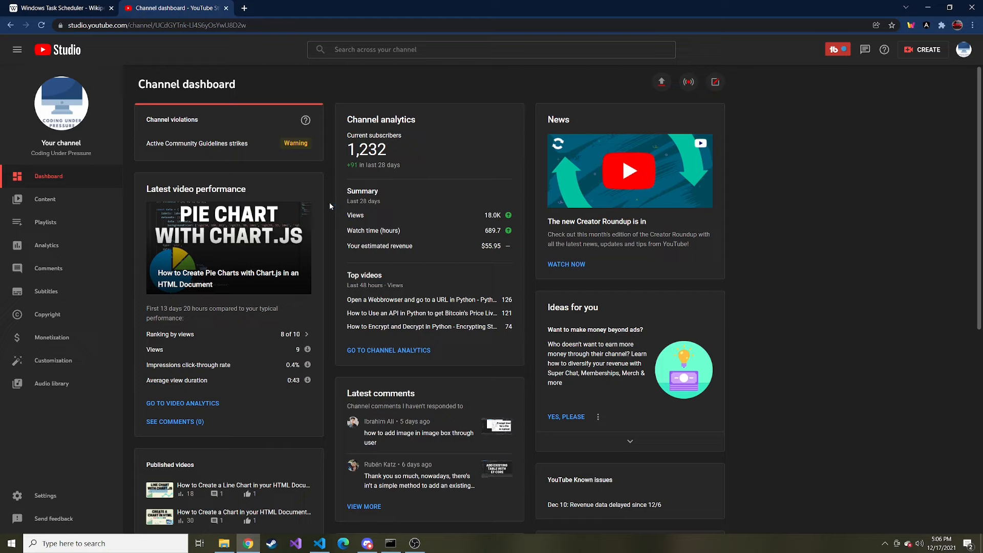
mouse_move(332, 203)
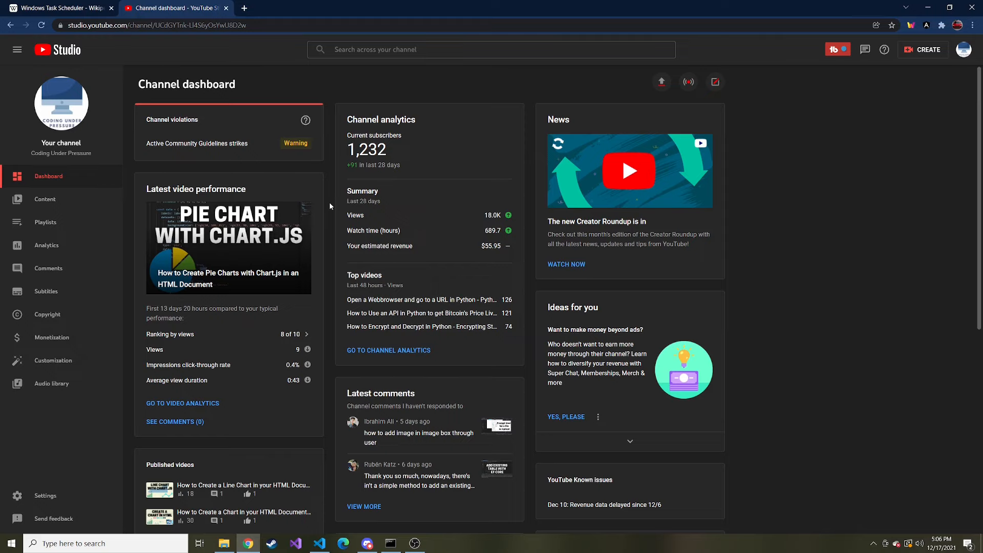
Step: Switch to the browser tab showing the Wikipedia article on Windows Task Scheduler
click(61, 8)
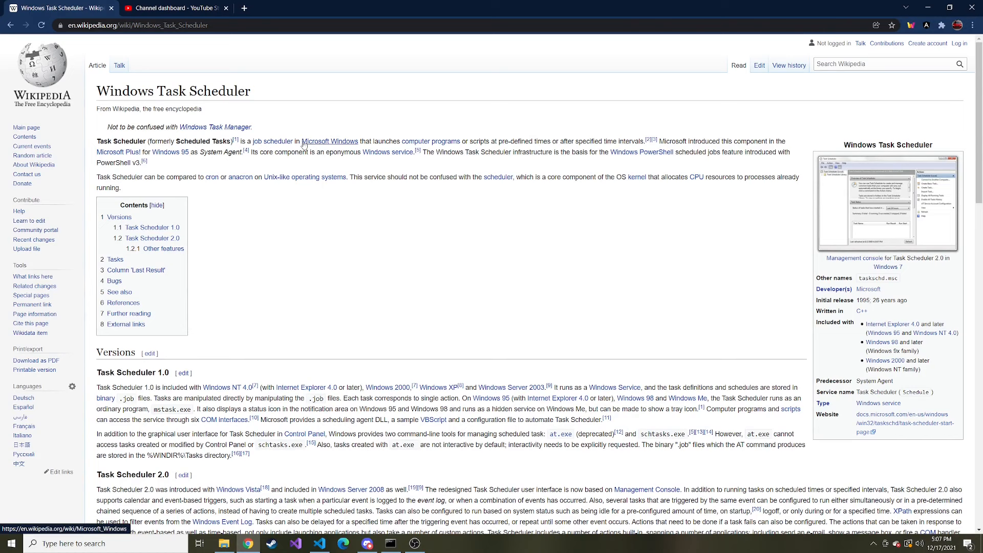
mouse_move(429, 141)
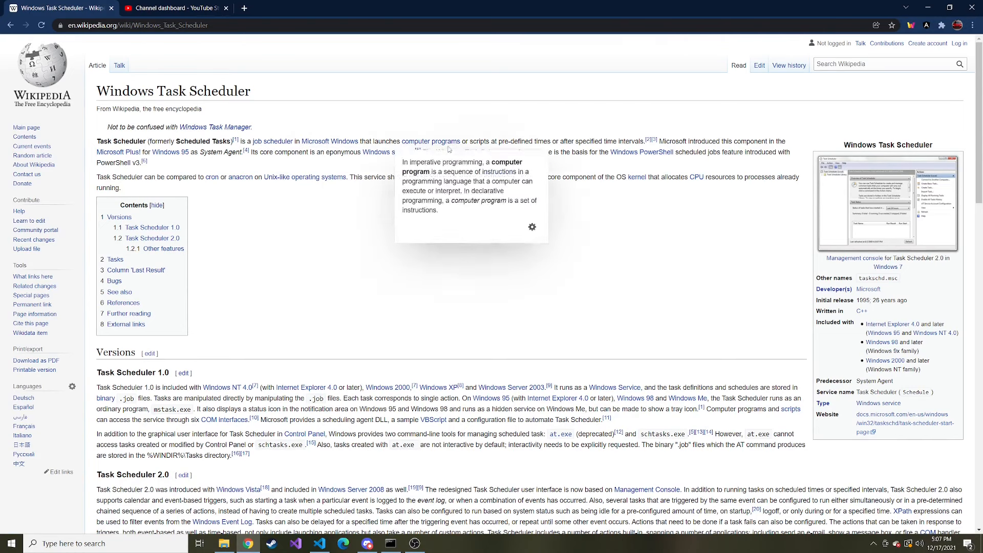
mouse_move(546, 145)
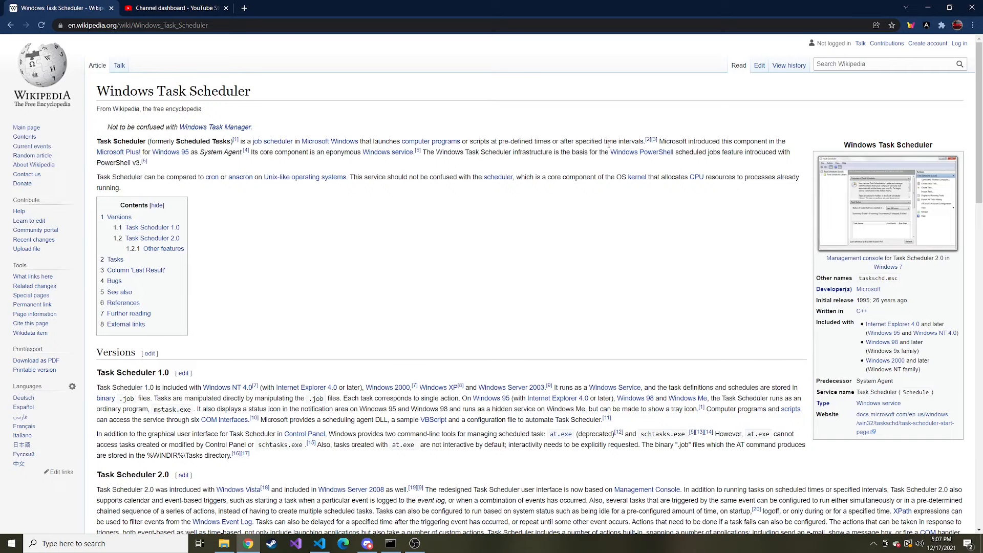
mouse_move(483, 205)
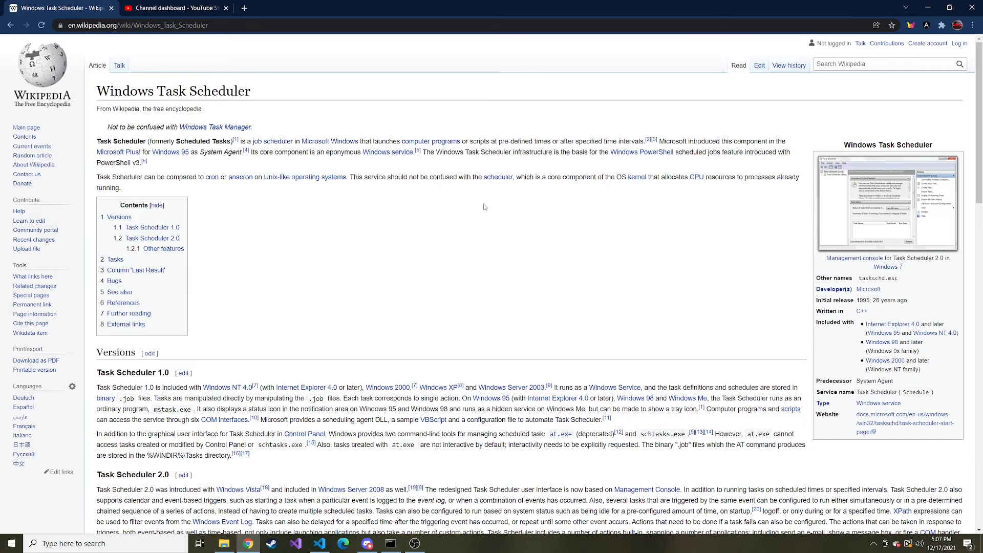
Step: In VS Code, save a new untitled file as task.py in the Scheduled task folder
click(297, 543)
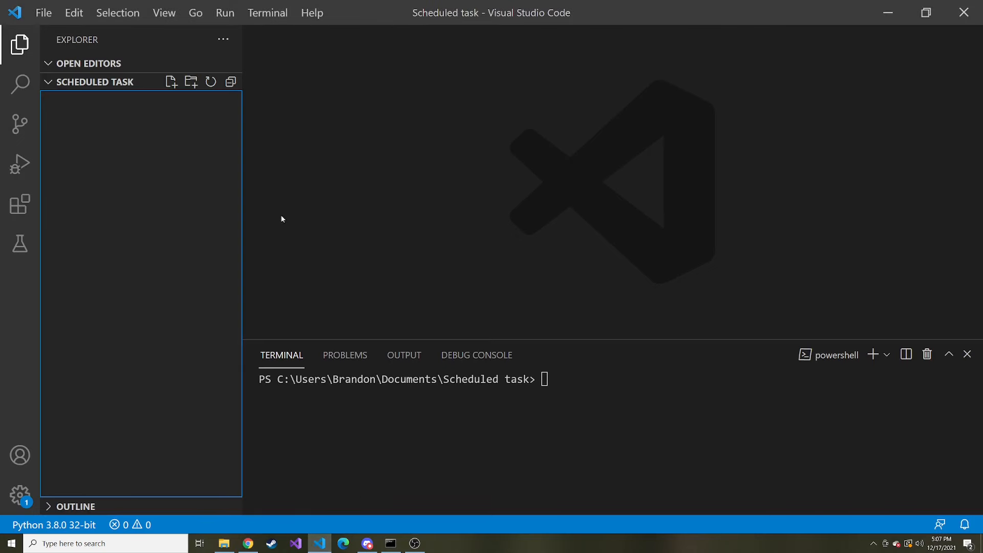
mouse_move(429, 141)
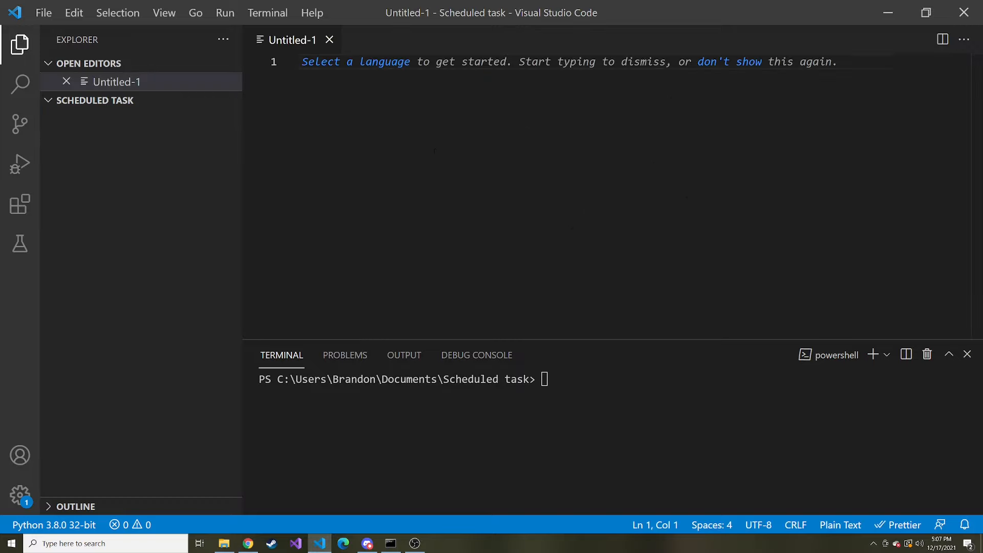
key(ctrl+s)
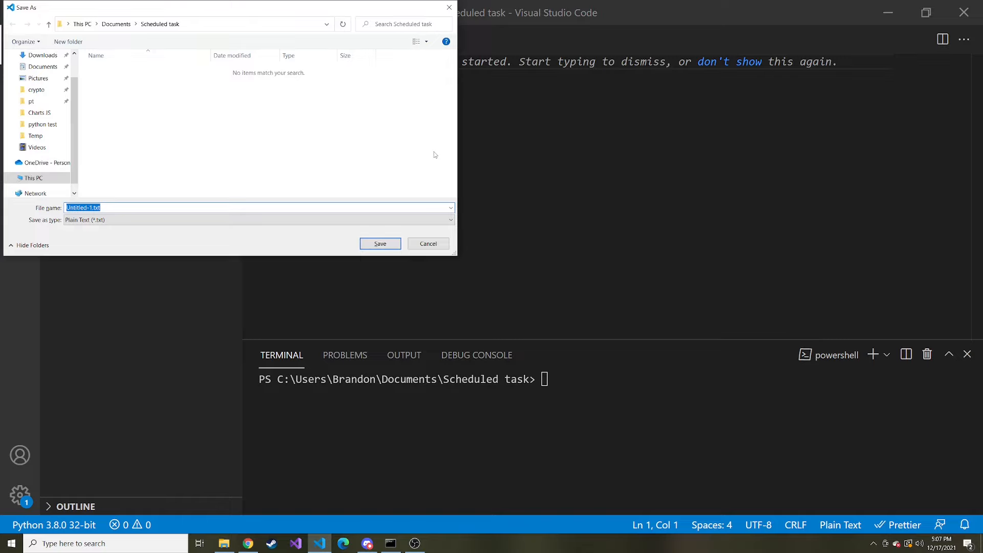
text(task.)
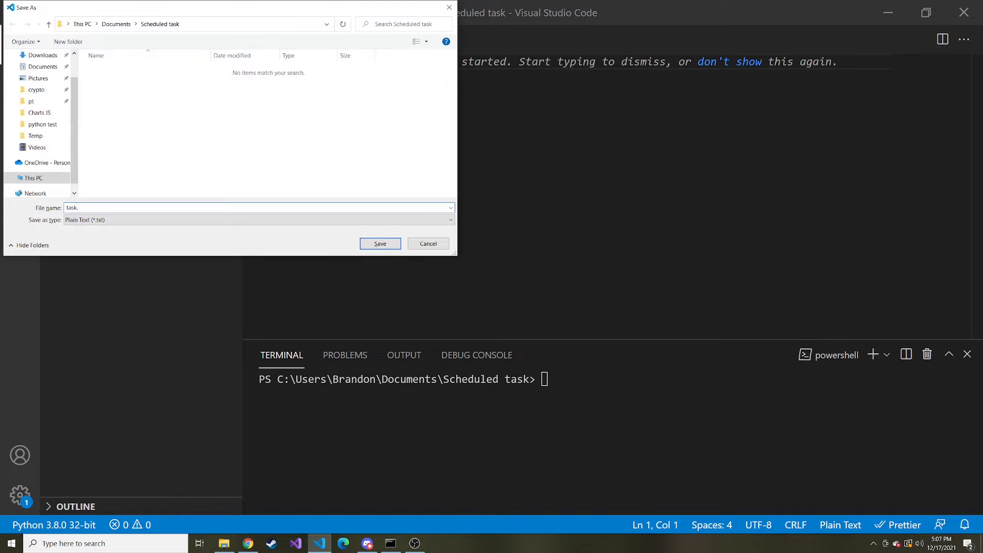
click(380, 243)
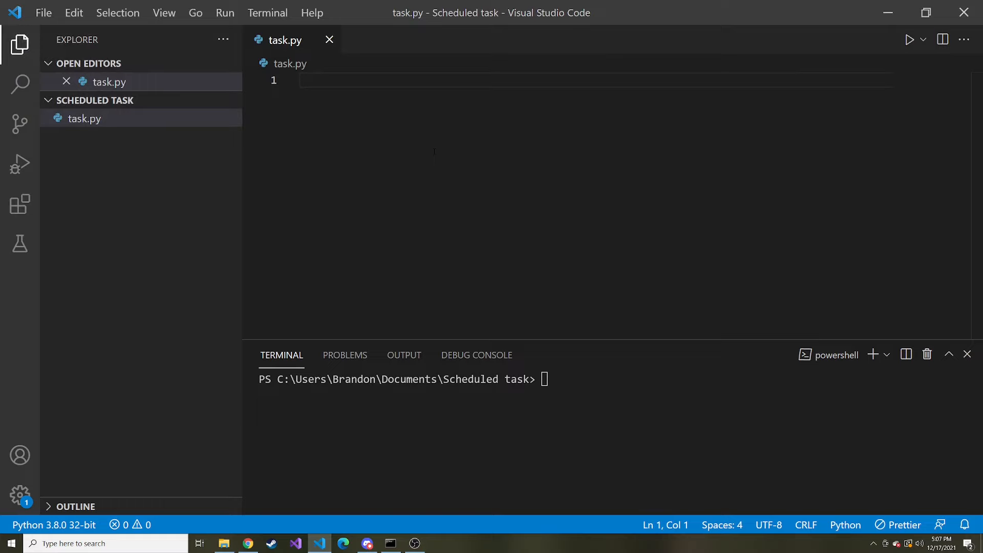
Step: Write 'import datetime' and begin the next line with 'file = open'
text(import d)
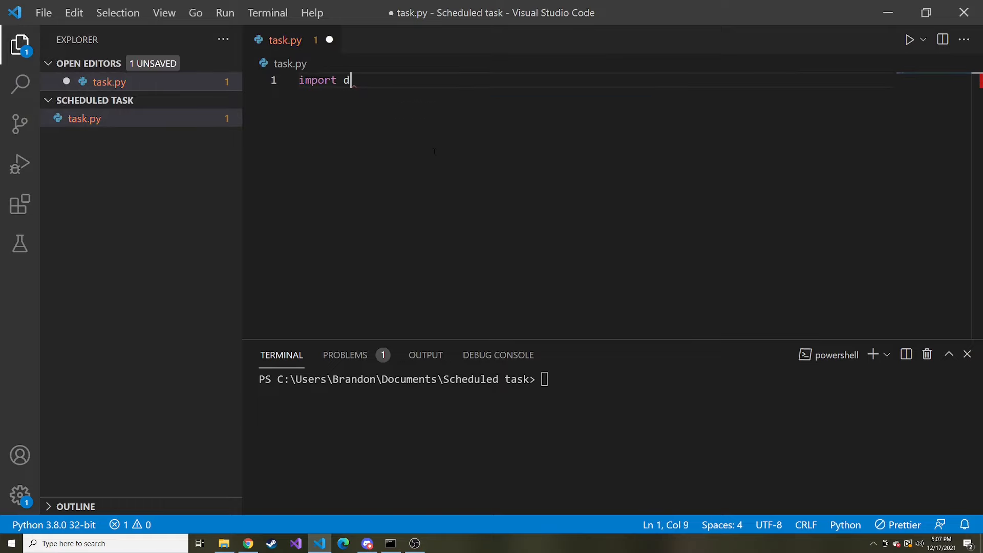
text(atetime)
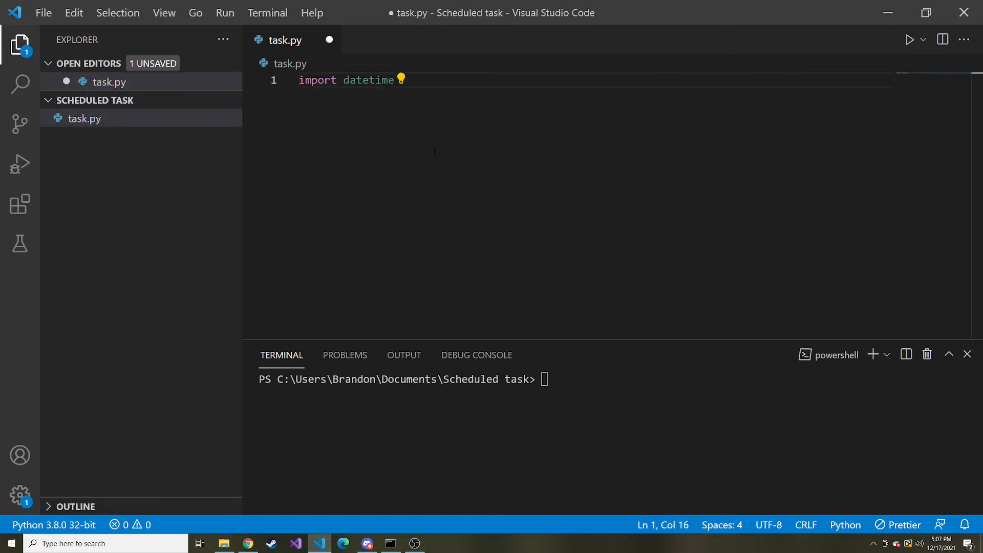
key(Enter)
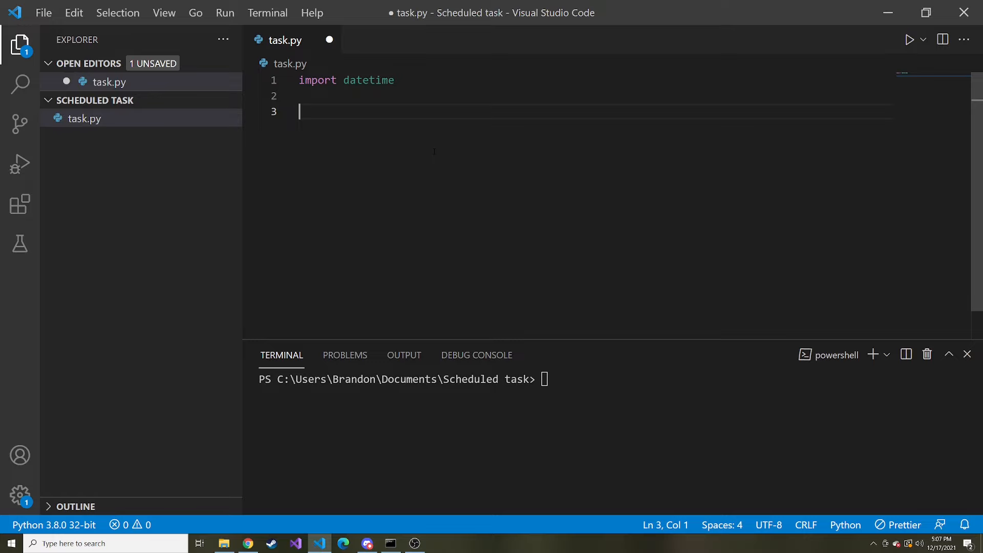
text(file = op)
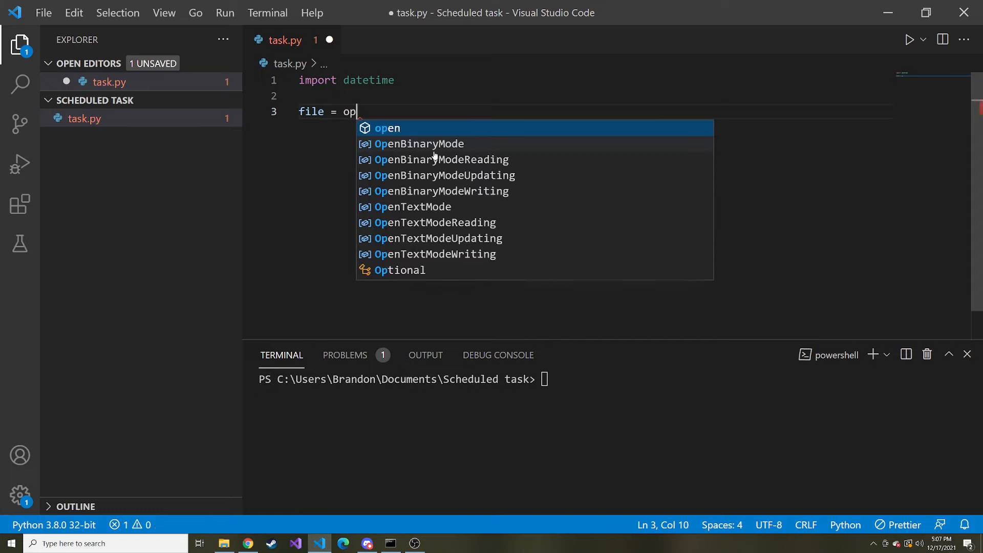
text(en)
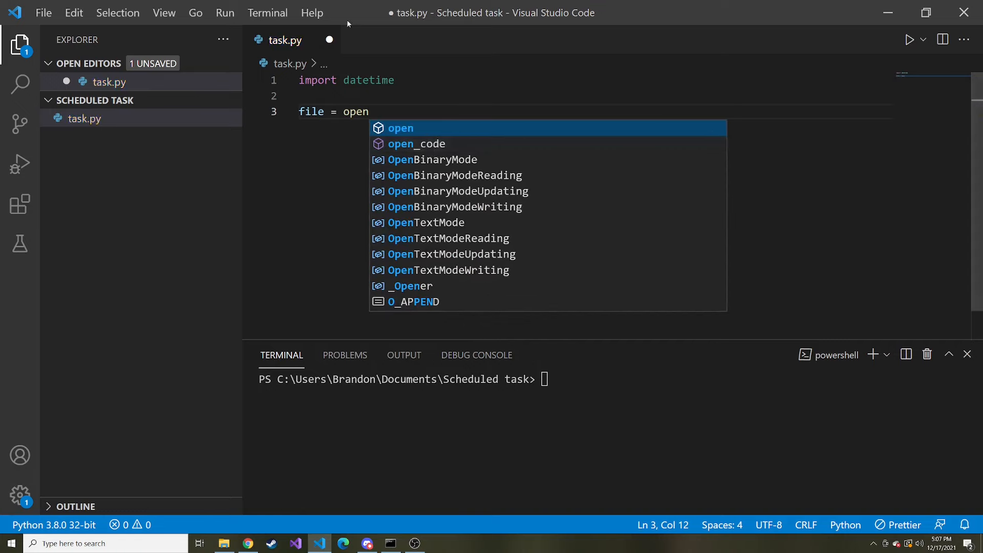
Step: Reveal task.py's folder in File Explorer to get its path, then close the window
right_click(285, 40)
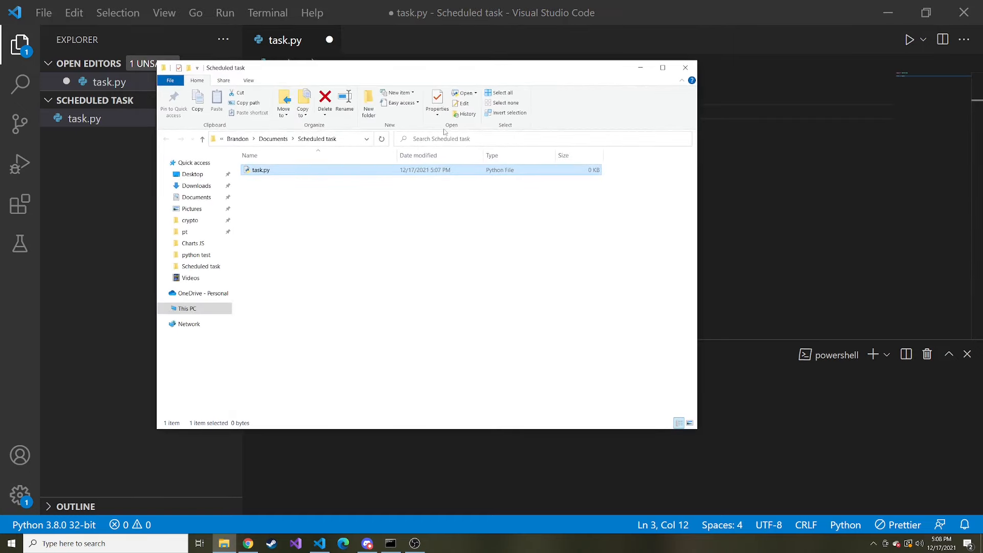
click(313, 139)
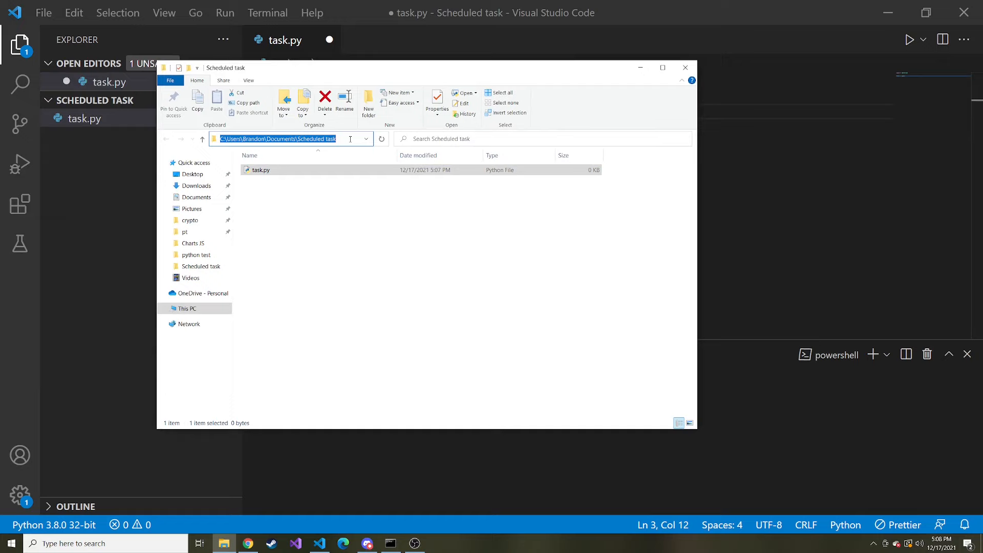
click(685, 67)
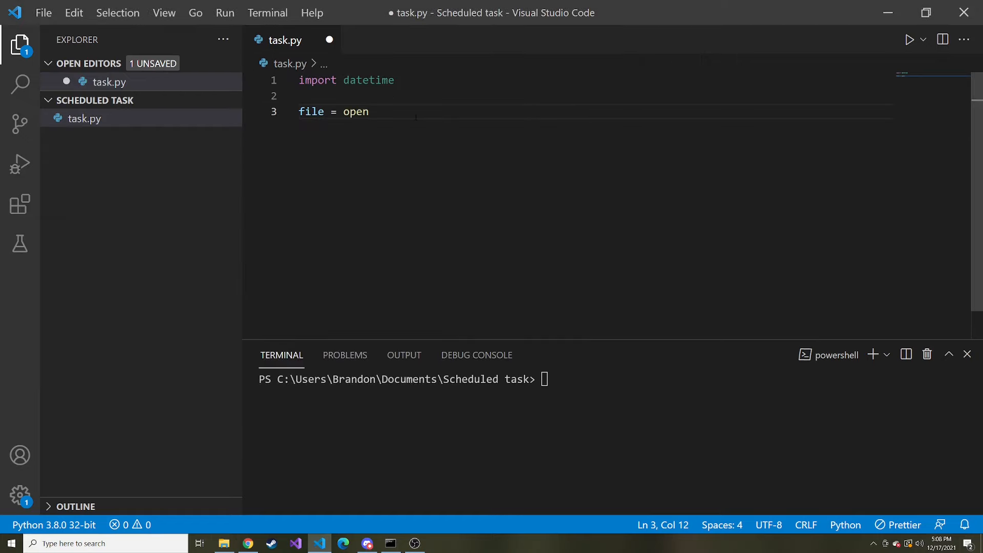
Step: Complete the line as open(r'C:\Users\Brandon\Documents\Scheduled task\task.txt', 'a')
text((r)
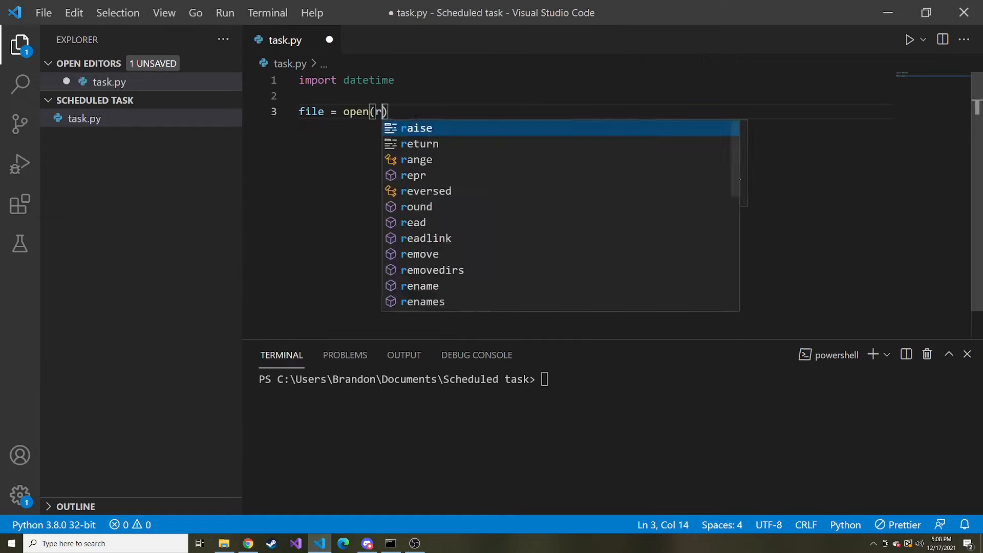
text('C:\Users\Brandon\Documents\Scheduled task')
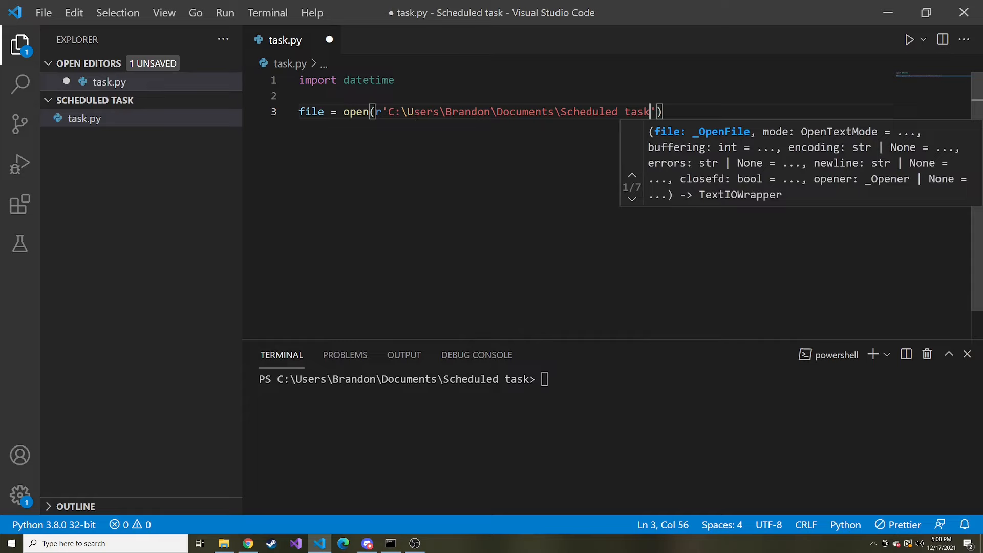
text(\)
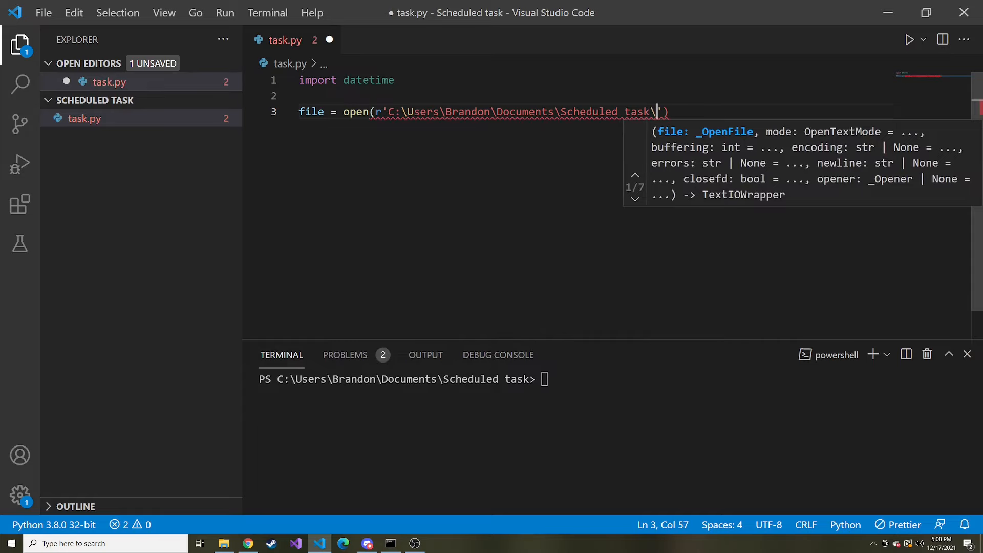
text(task)
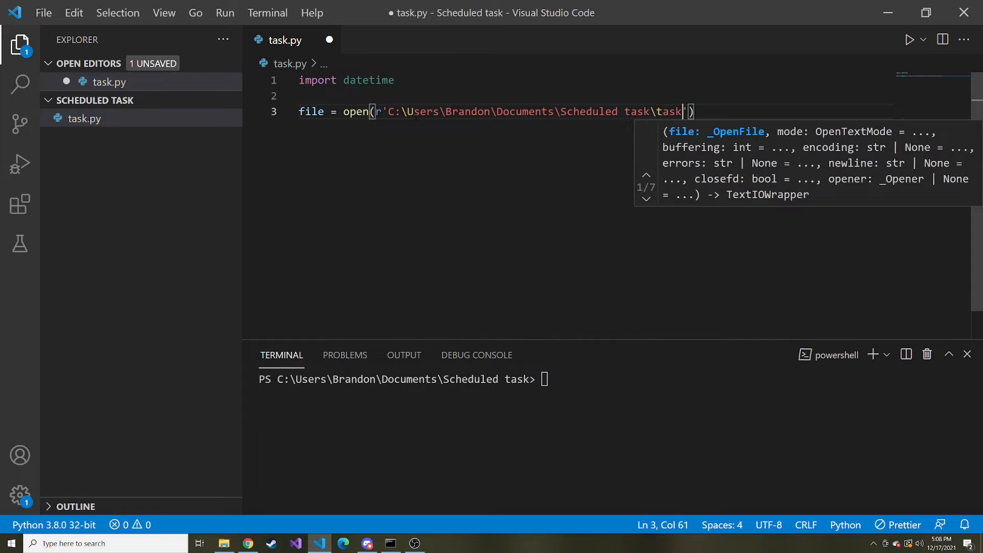
text(.txt')
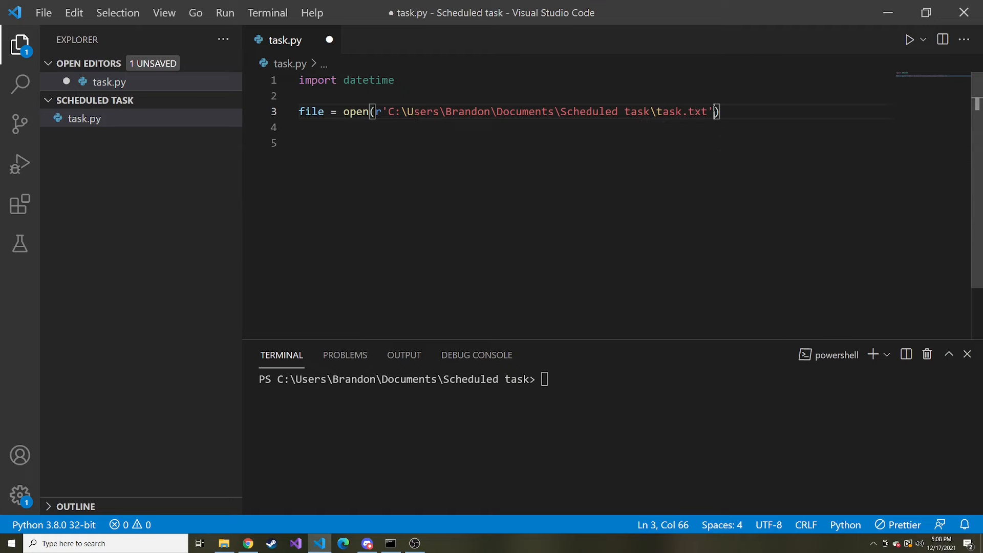
text(,)
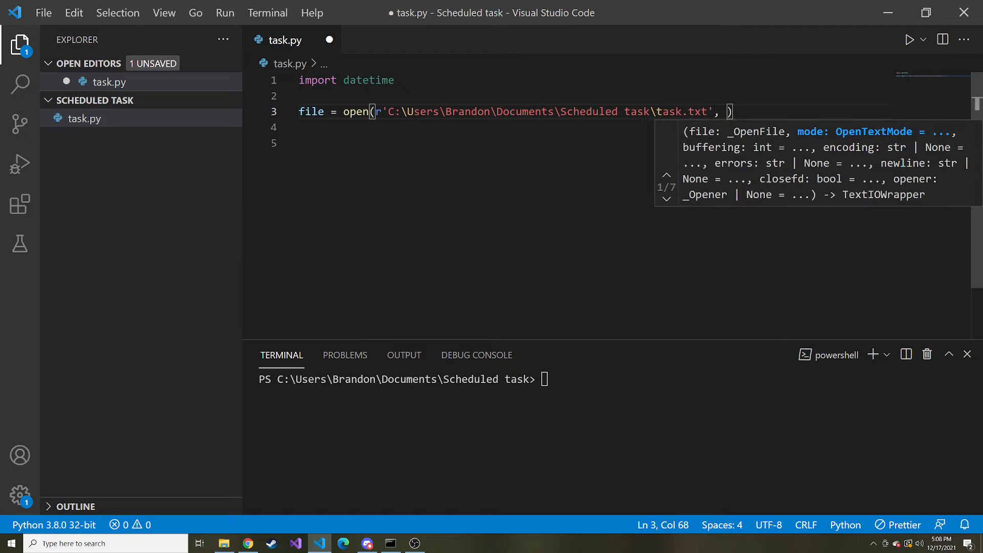
text('a')
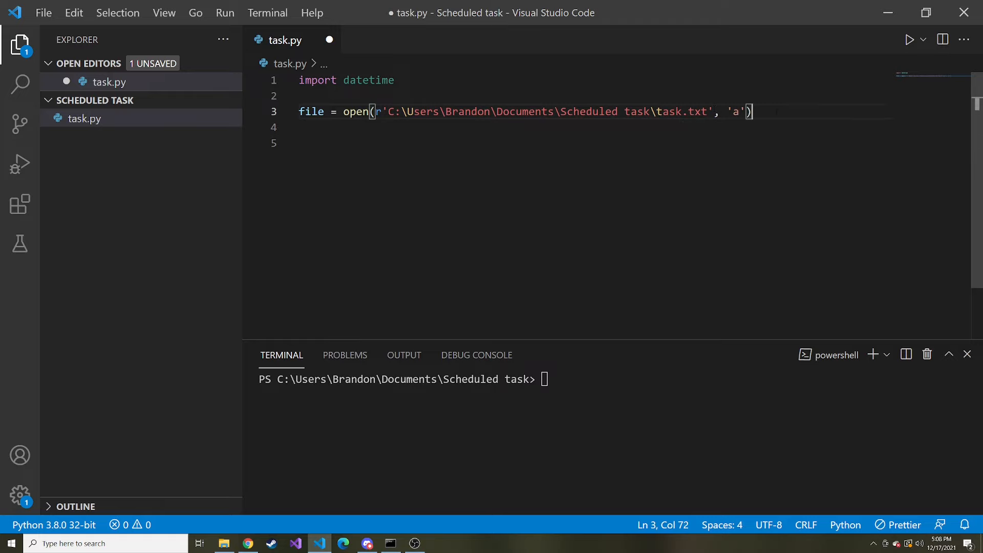
Step: Add file.write(f'{datetime.datetime.now} - The script ran \n') to log each run
text(file.)
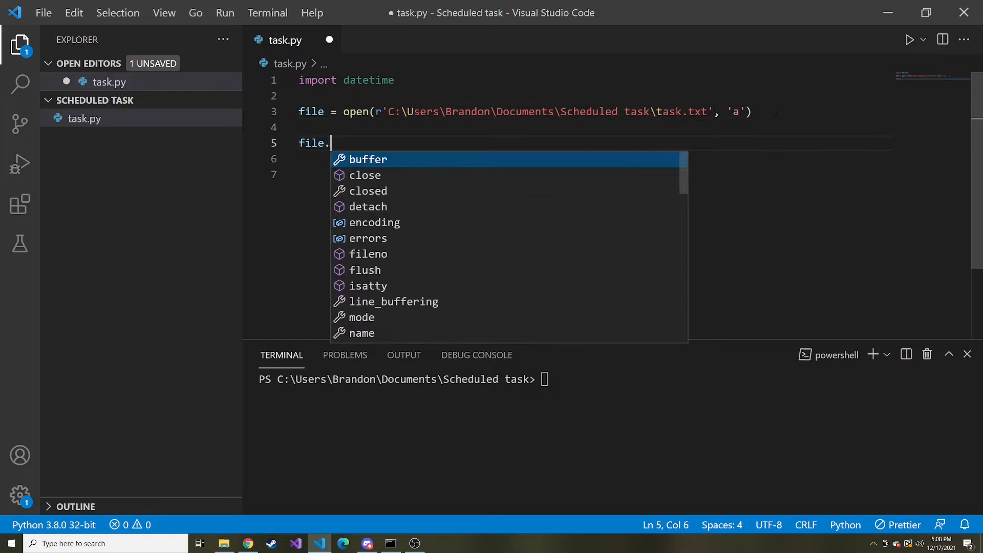
text(write()
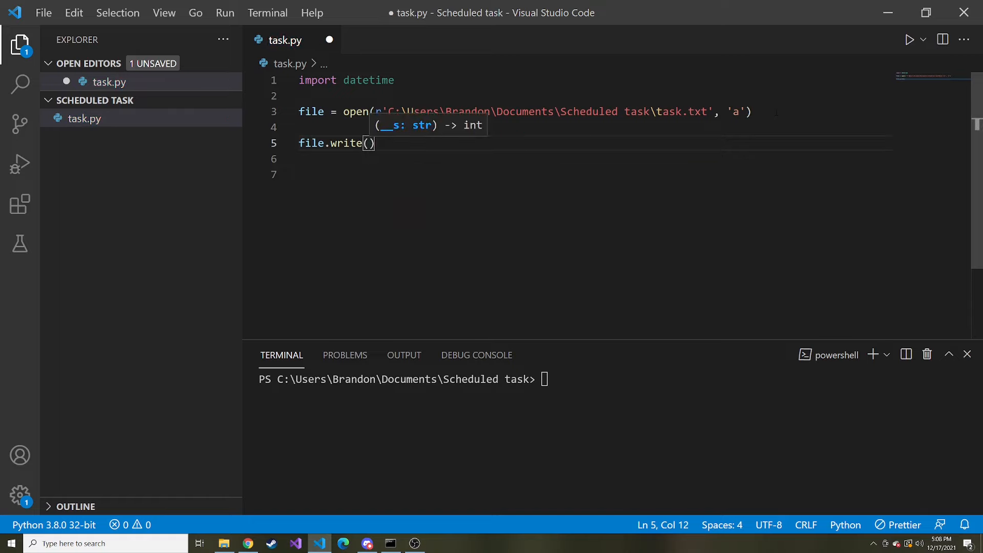
text(f'')
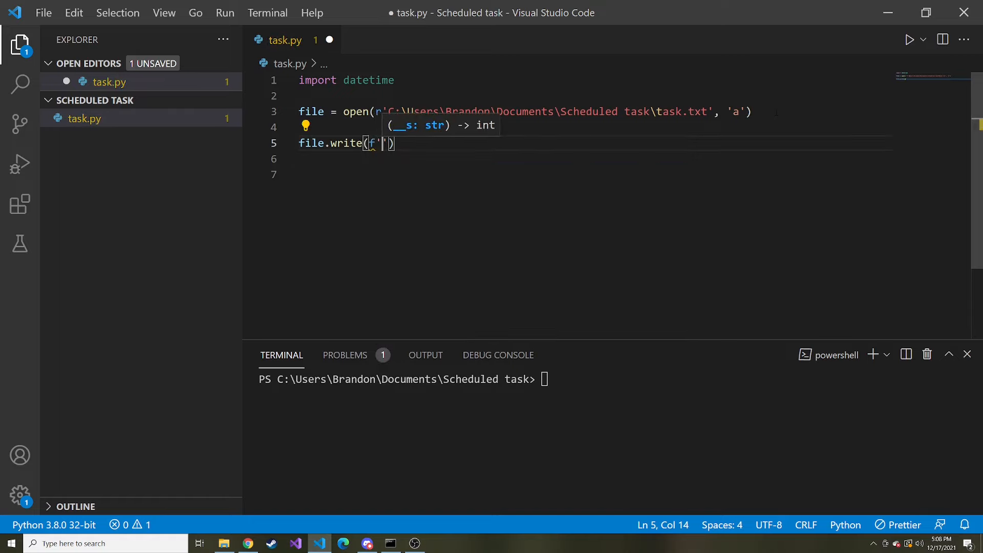
text({})
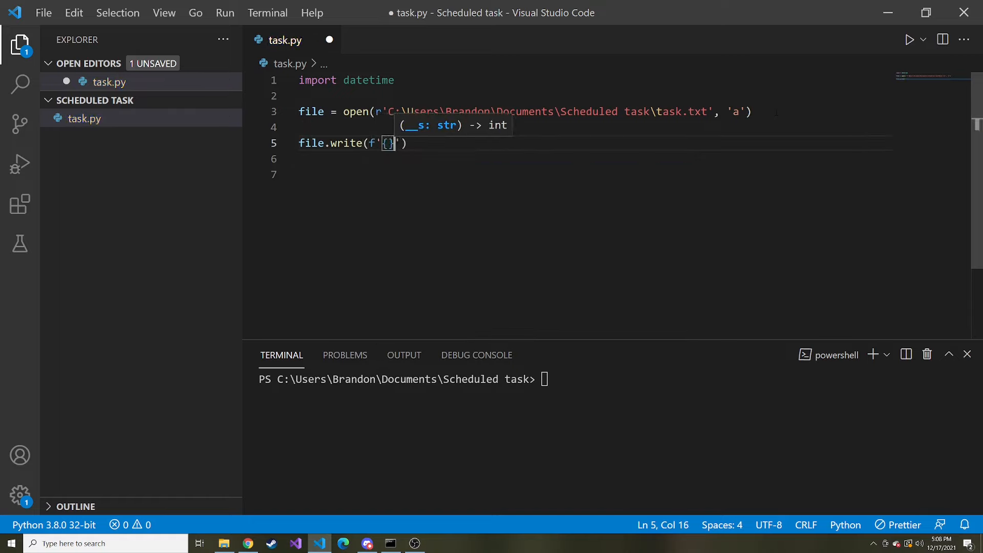
text(datetime.)
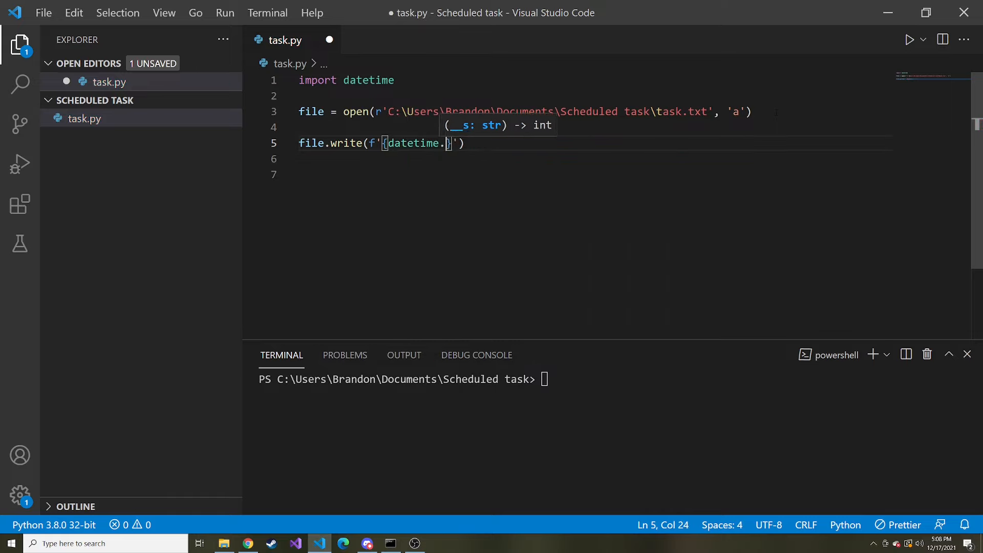
text(datetime)
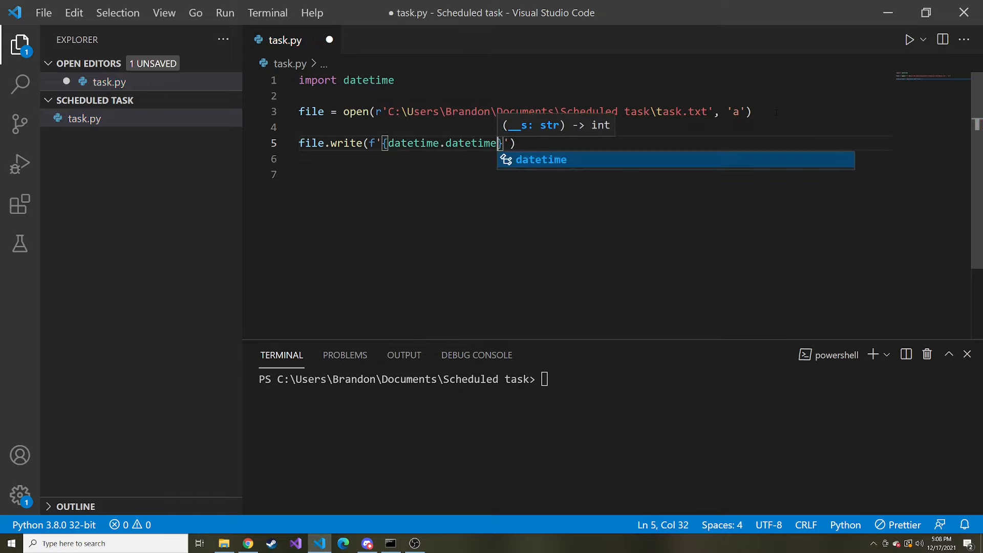
text(.now})
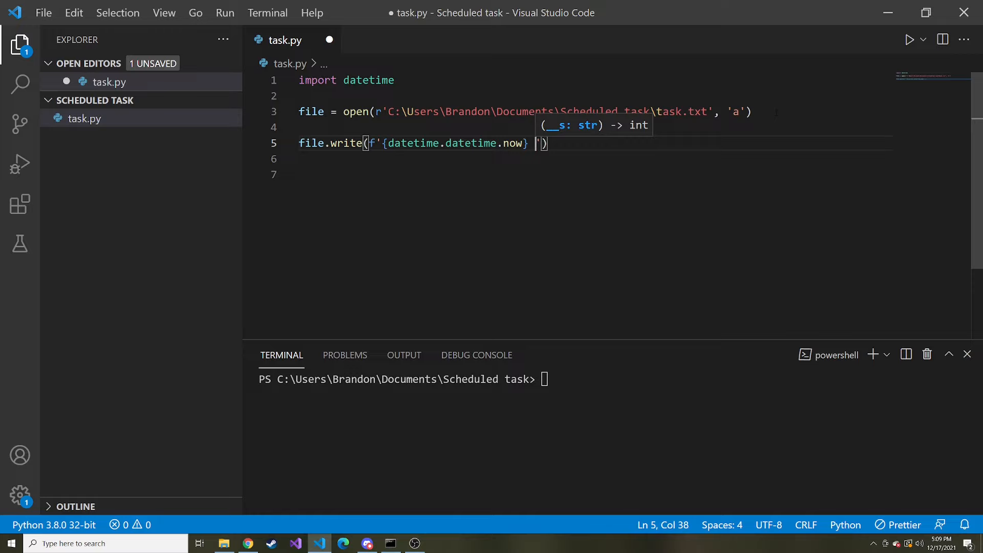
text(- The)
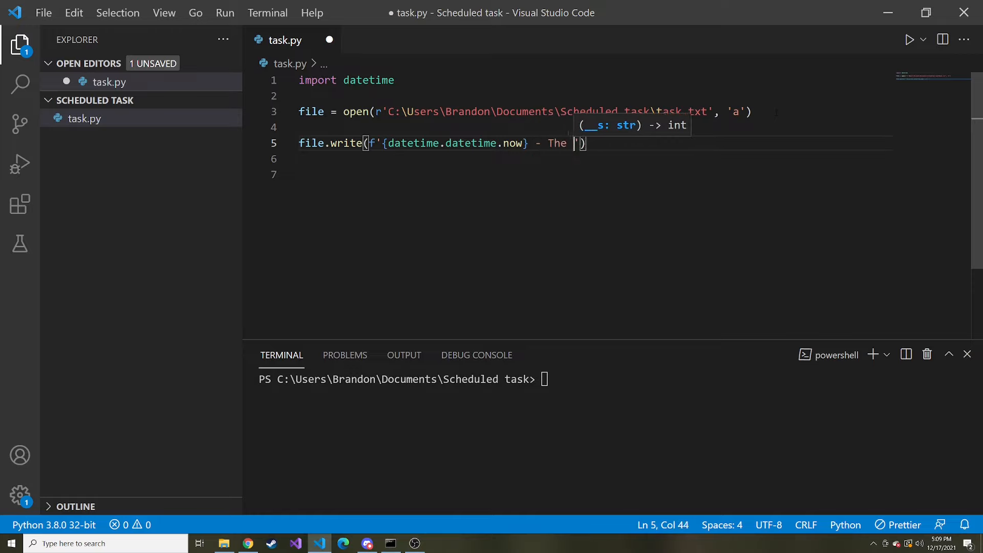
text(script ran)
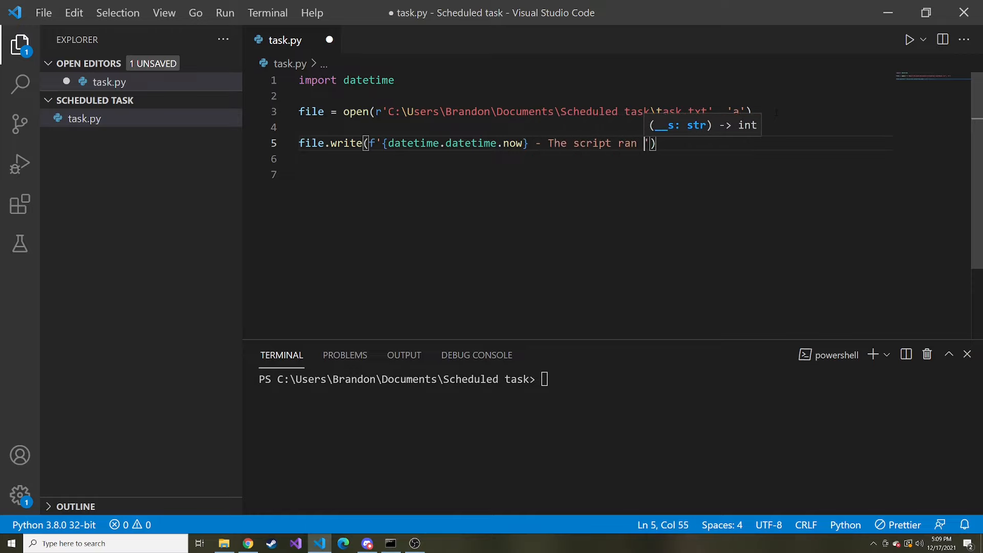
text(\n)
click(617, 380)
text(py)
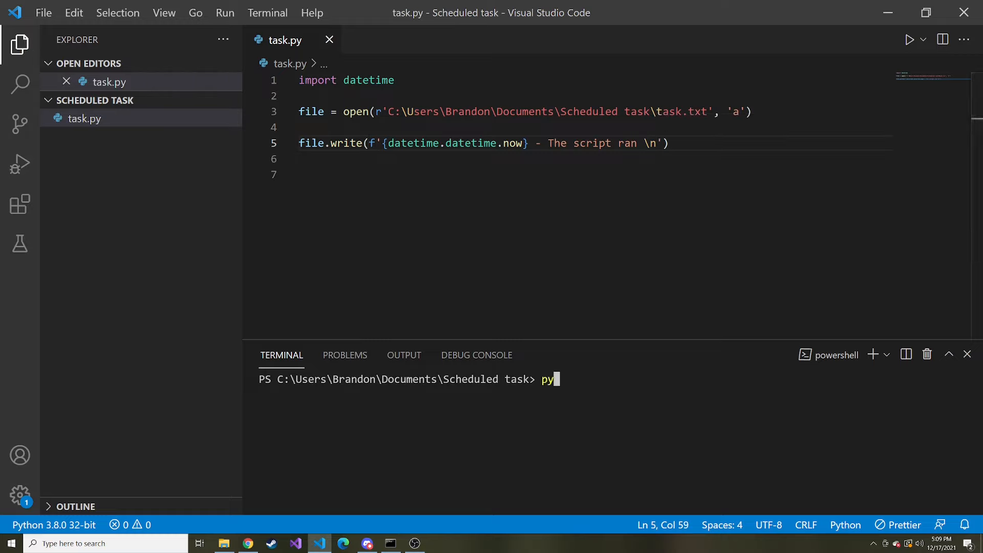
Step: Run .\task.py, check task.txt, then add () after now and save the script
text(.\task.py)
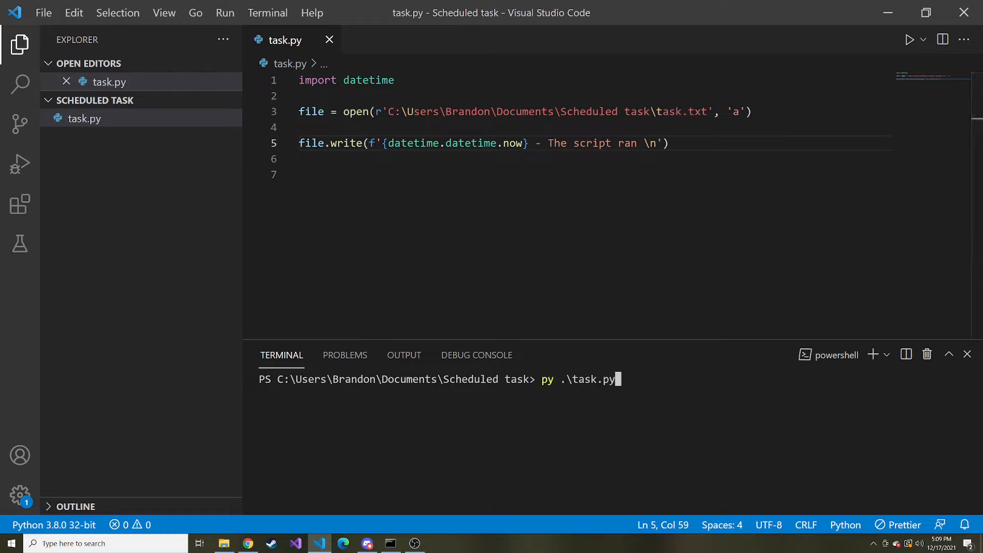
click(82, 137)
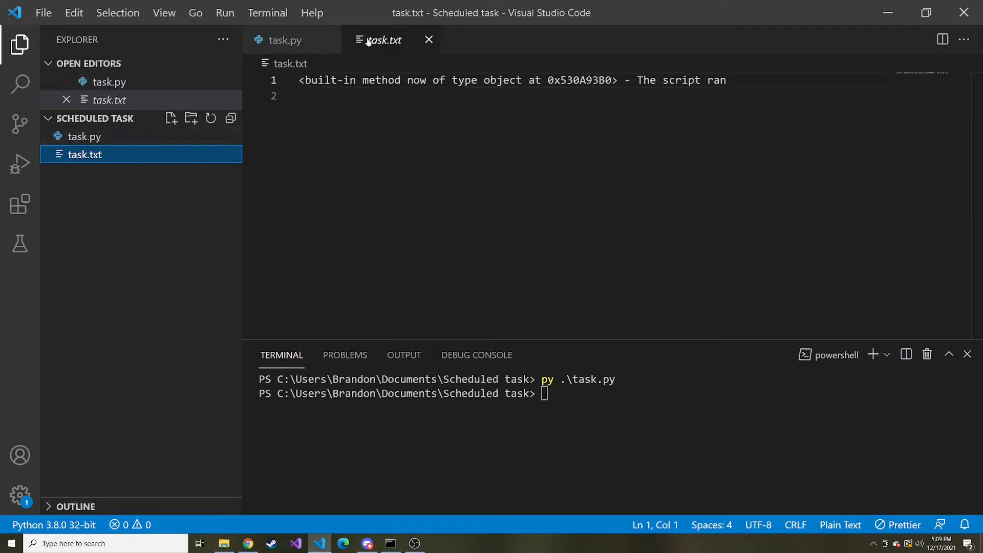
click(283, 40)
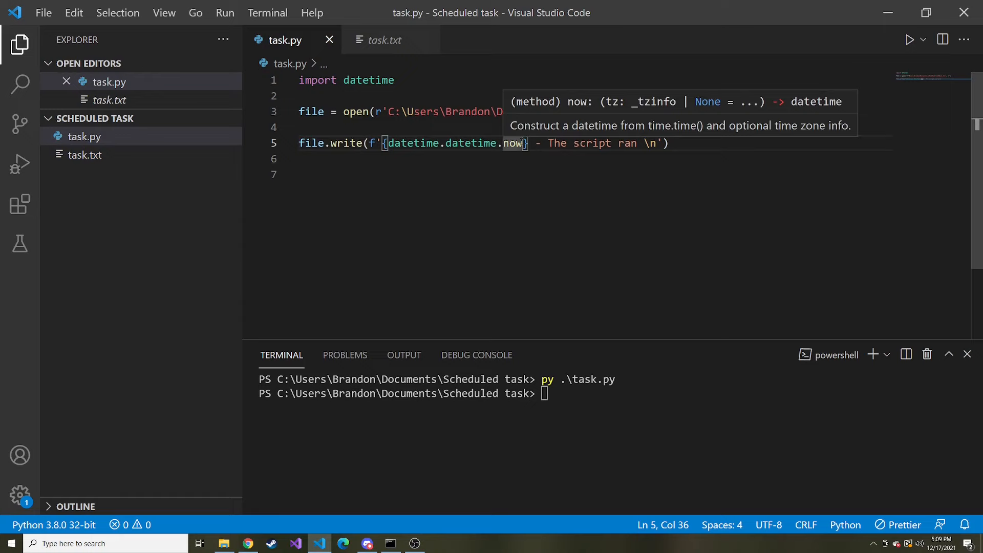
text(())
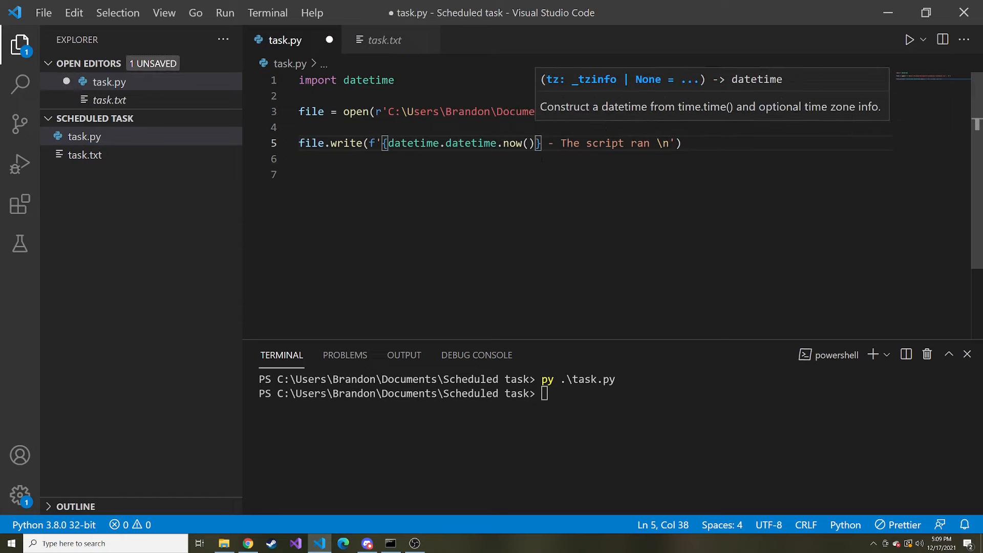
key(ctrl+s)
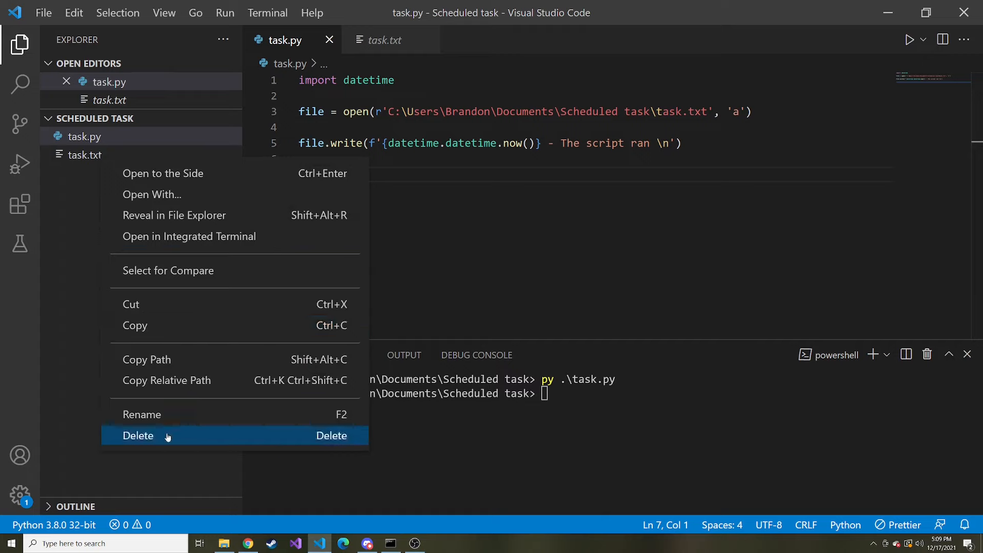
Step: Delete the faulty task.txt and rerun py .\task.py twice, logging two entries
click(138, 435)
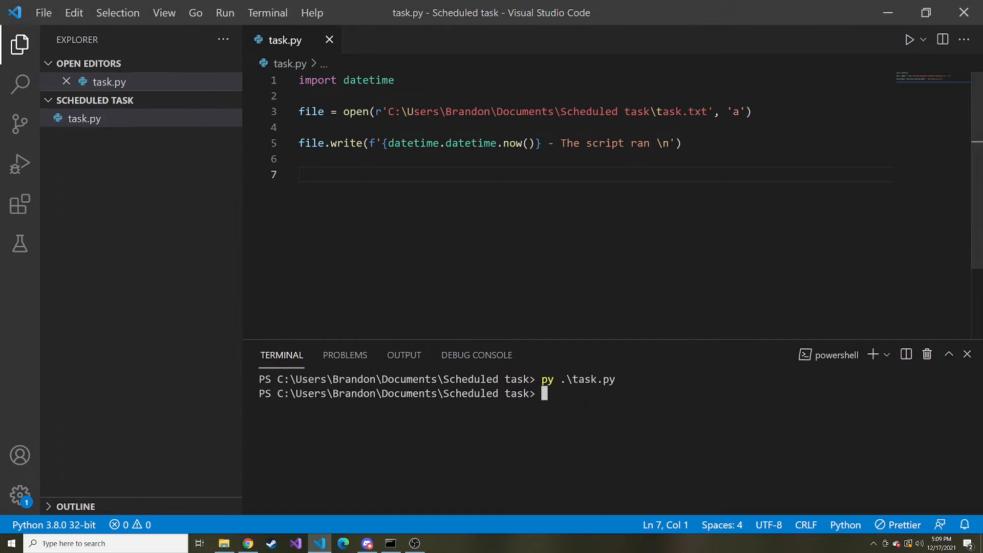
key(Enter)
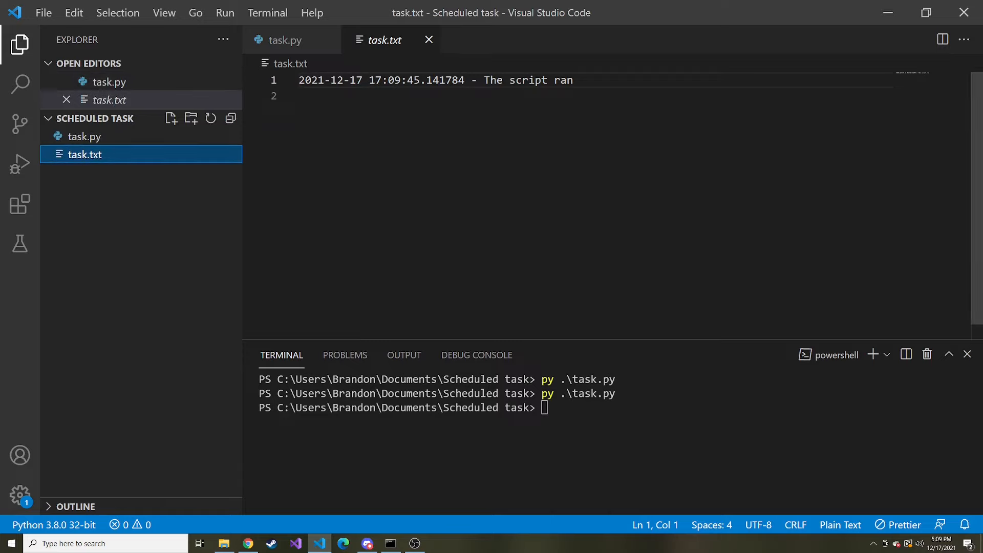
drag(484, 80, 580, 80)
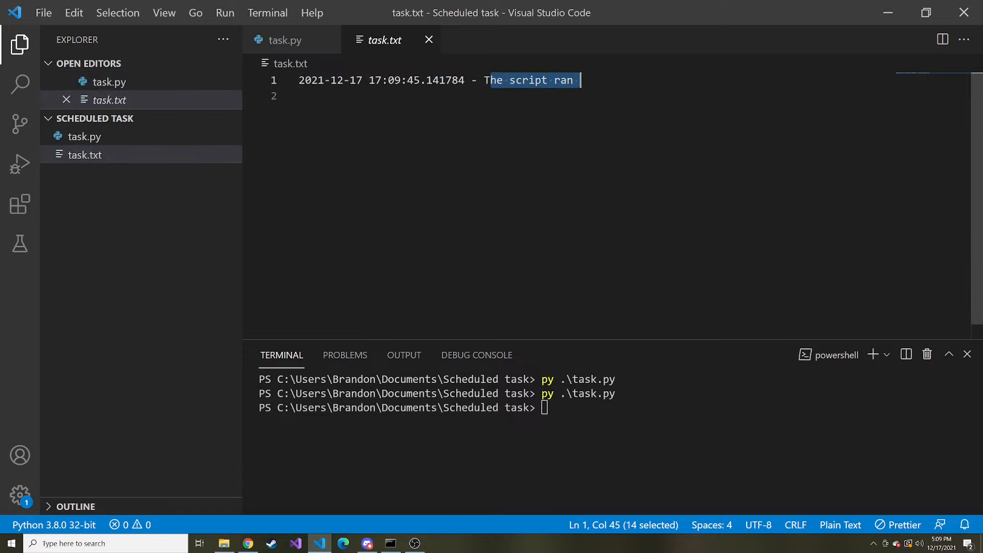
text(py .\task.py)
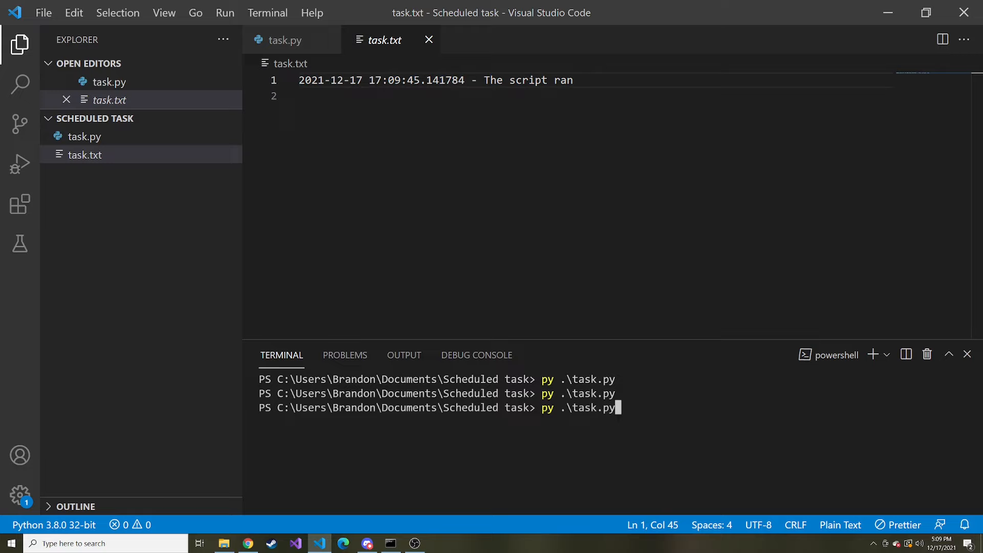
key(Enter)
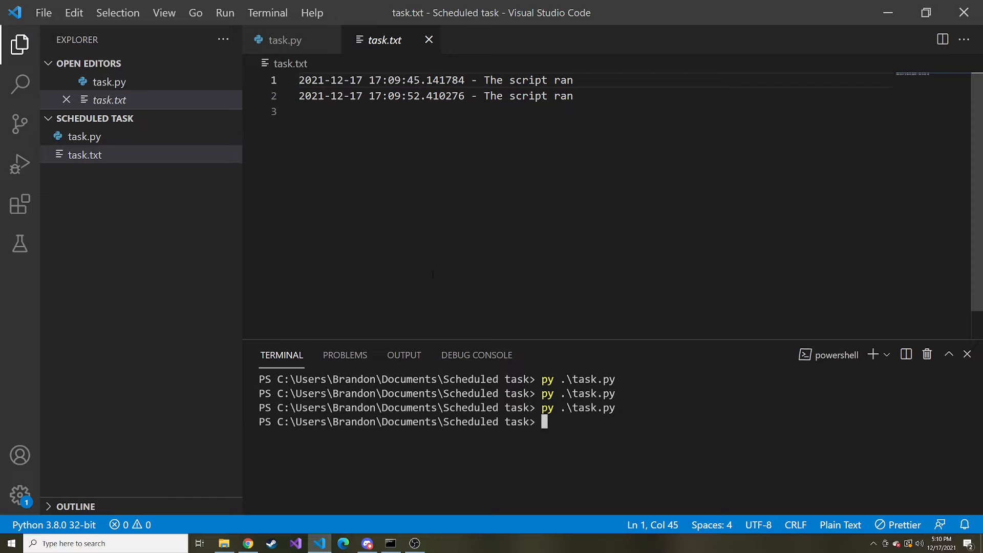
mouse_move(95, 156)
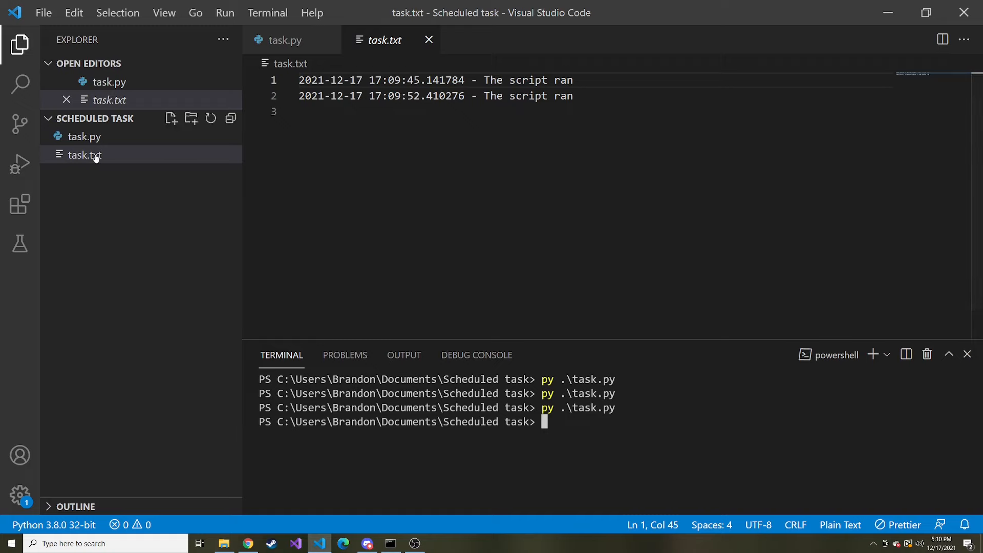
Step: Delete task.txt from the Explorer panel, moving it to the Recycle Bin
right_click(86, 155)
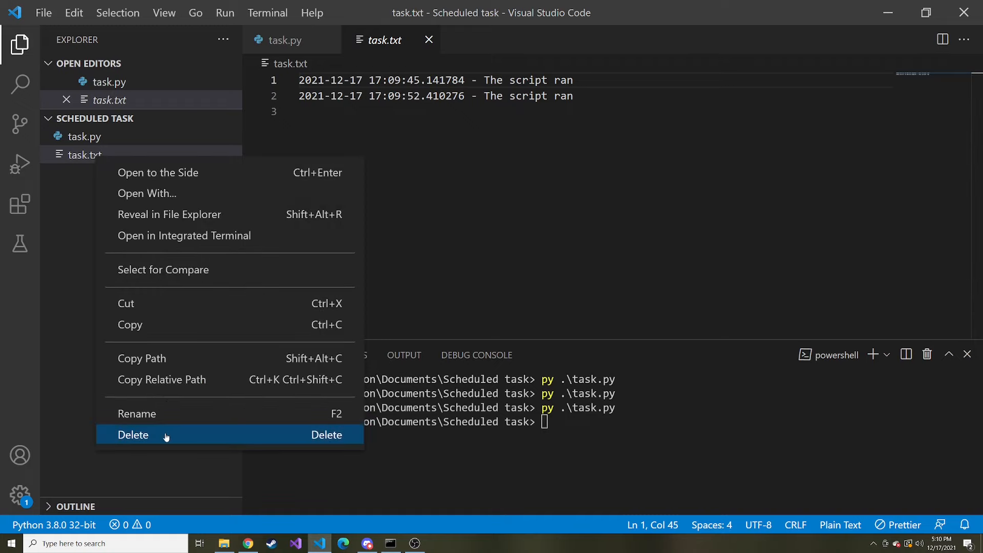
click(133, 435)
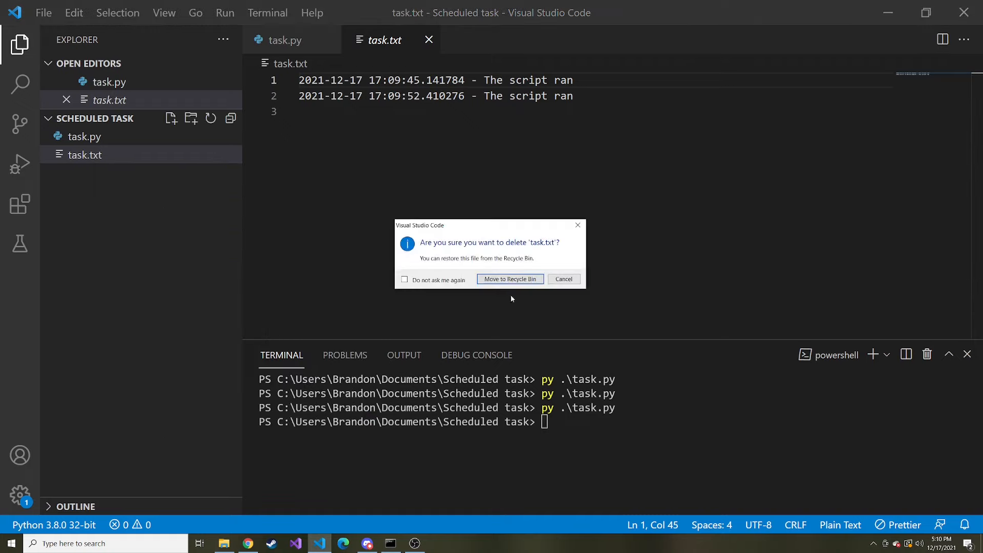
click(509, 279)
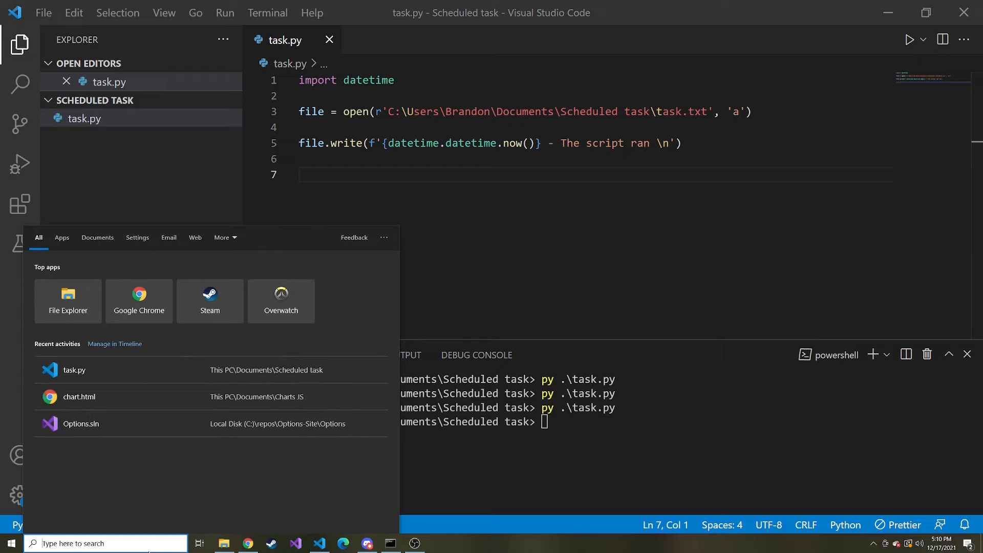
Step: Search Windows for 'task' to find Task Scheduler
text(task)
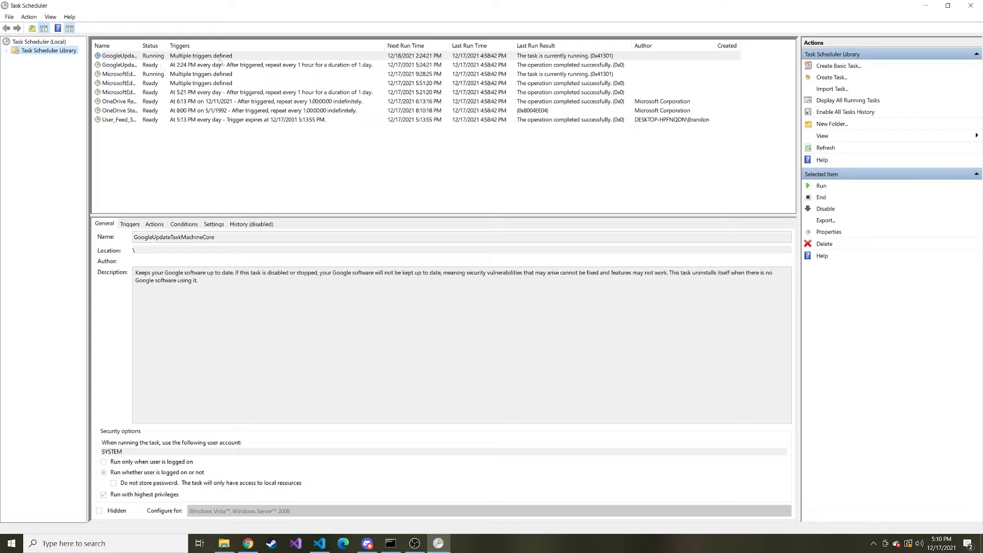
mouse_move(830, 91)
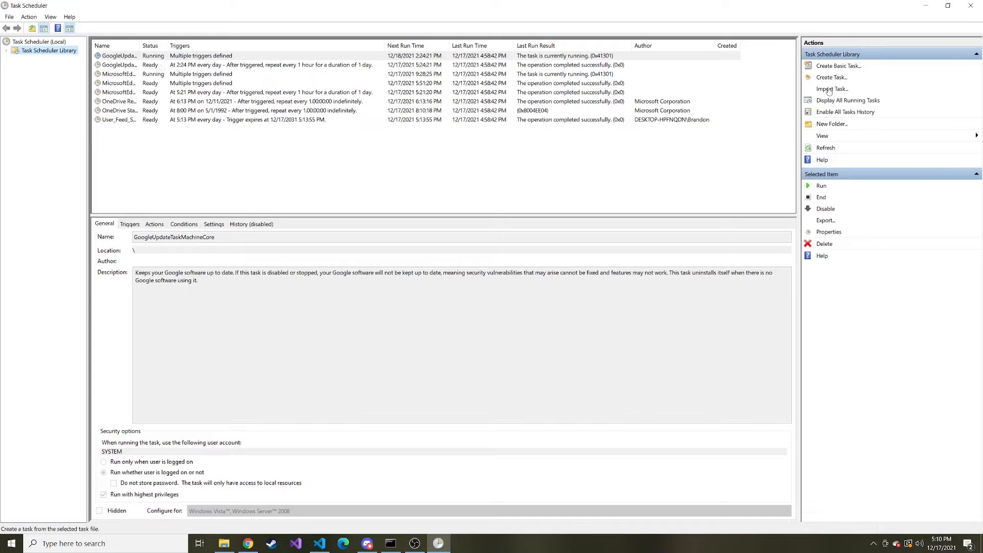
mouse_move(835, 77)
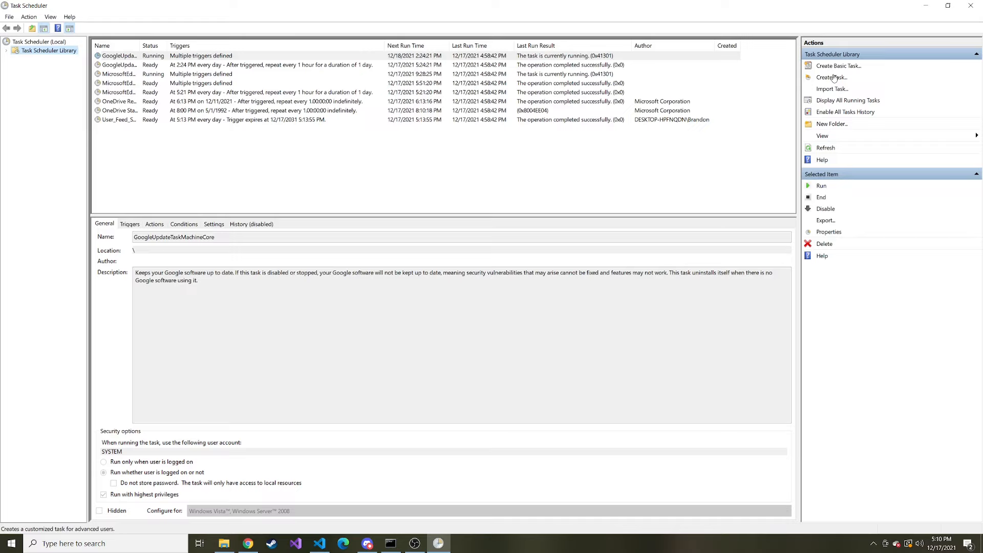
mouse_move(834, 78)
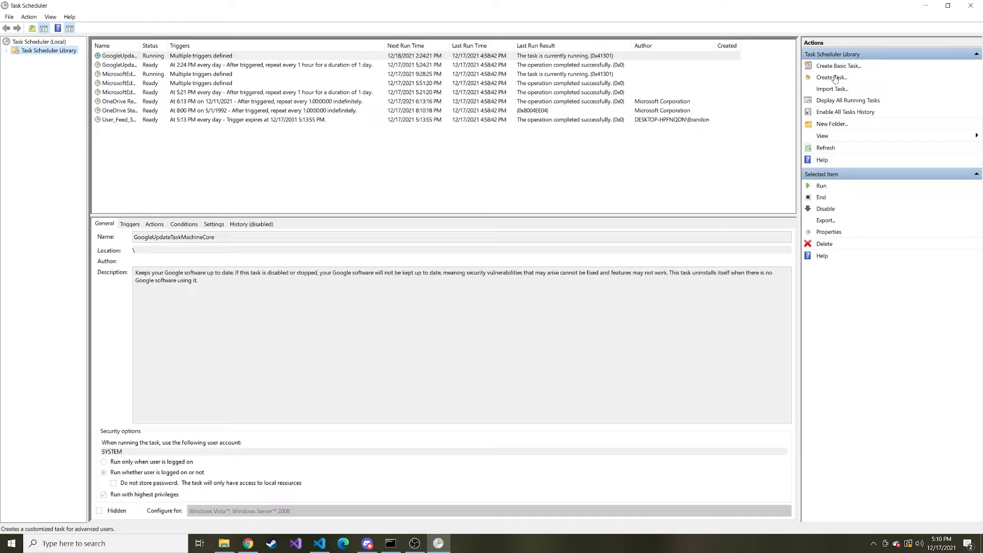
Step: Create task 'Python Task' with a Python-script description, running whether logged on or not
click(831, 77)
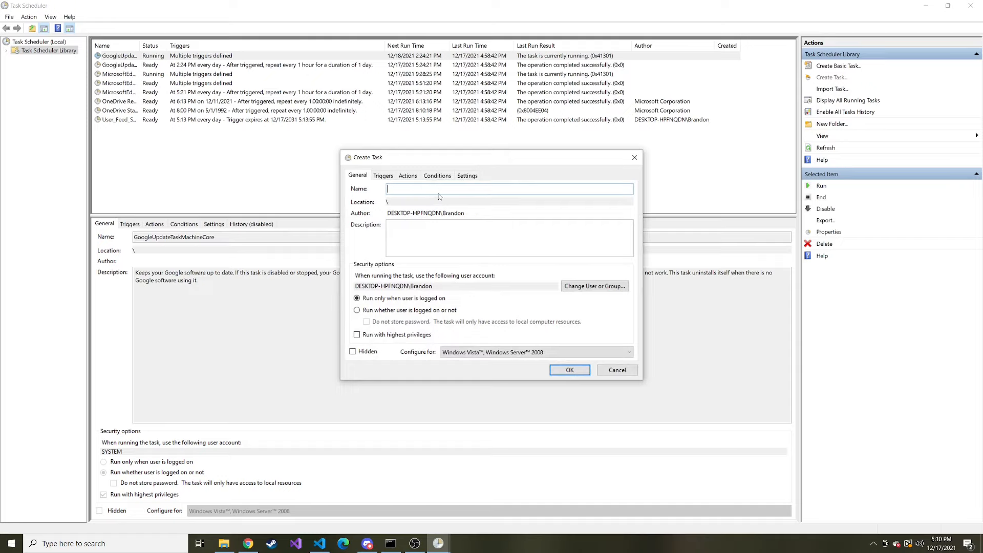
text(Python T)
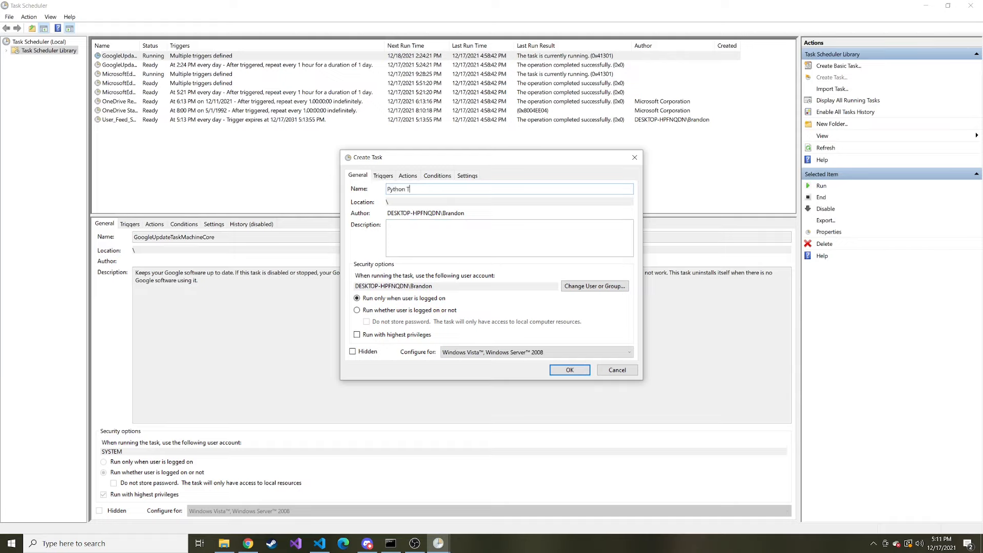
click(416, 229)
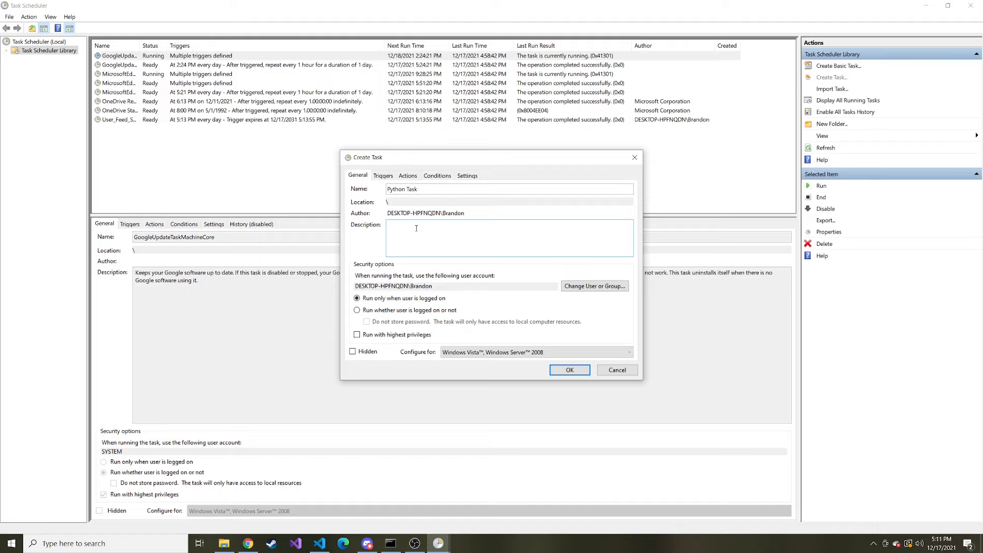
text(A python script that runs)
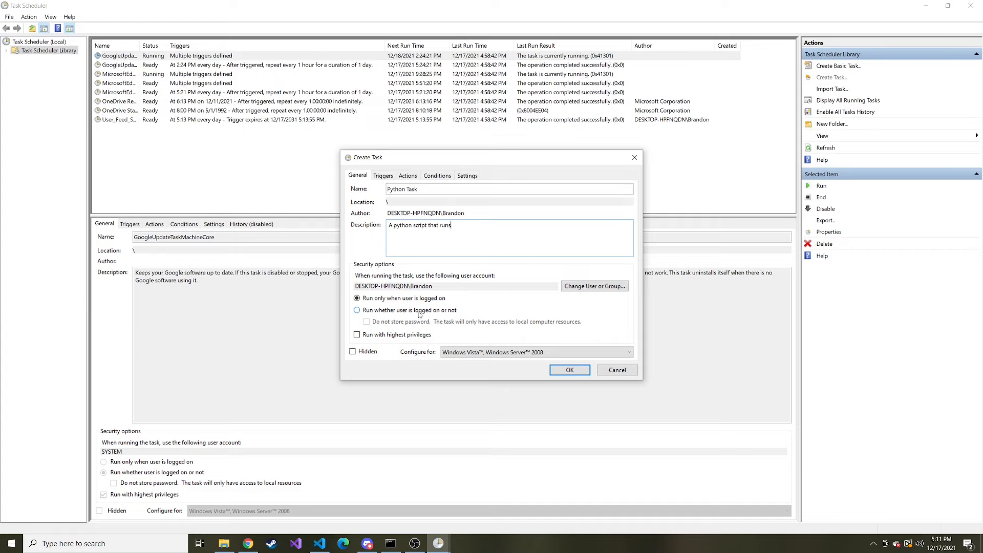
click(356, 311)
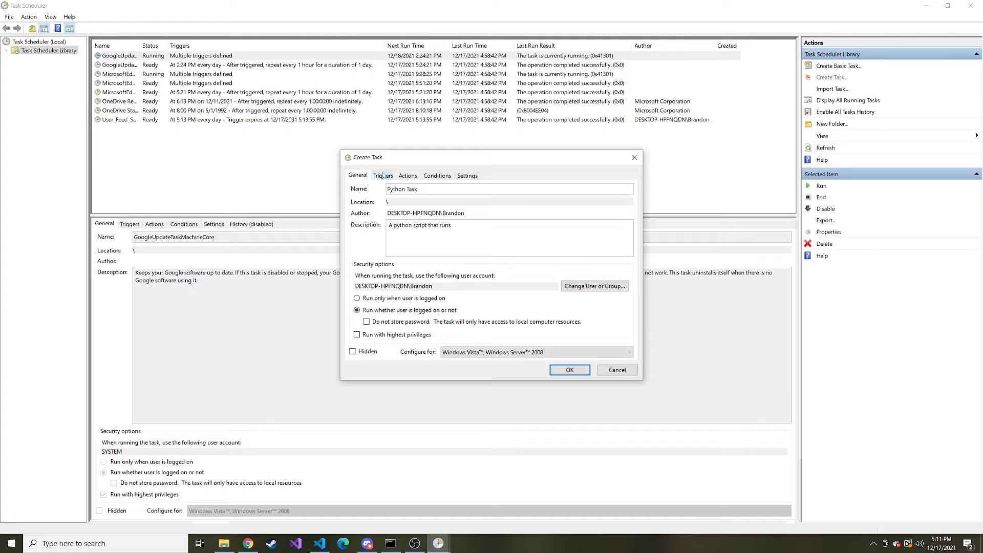
Step: On the Triggers tab, open the New Trigger dialog
click(383, 175)
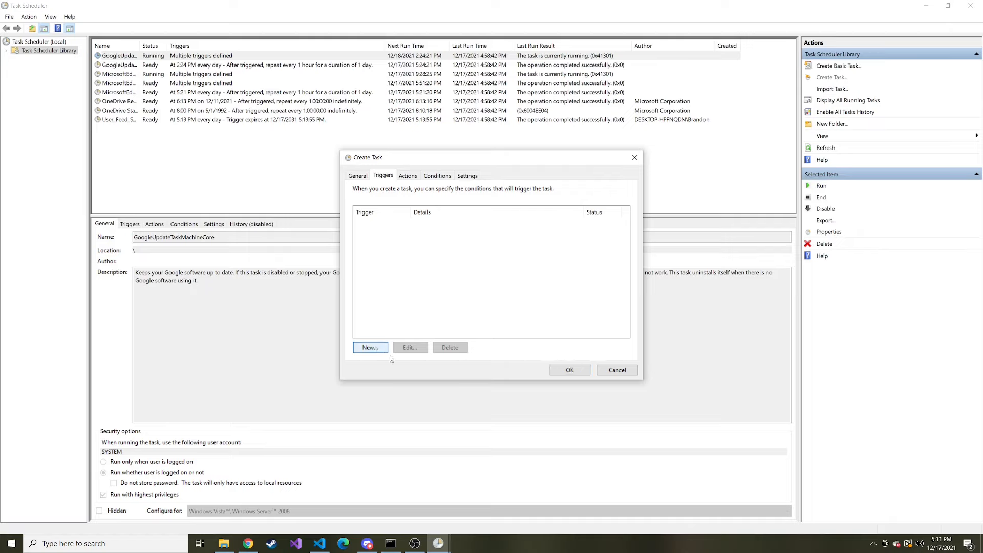
click(370, 347)
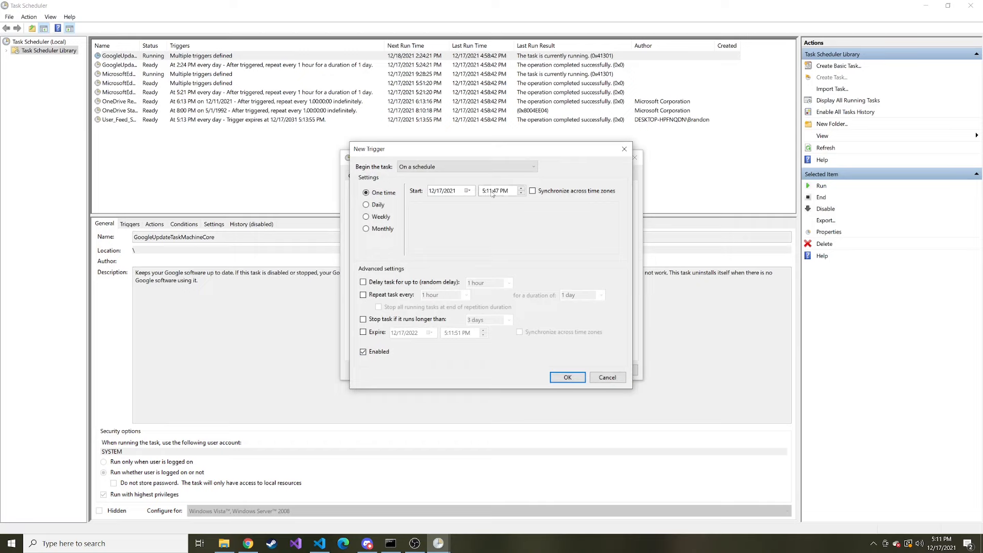
Step: Set the trigger start to 5:15 PM, repeating every 5 minutes indefinitely
click(488, 191)
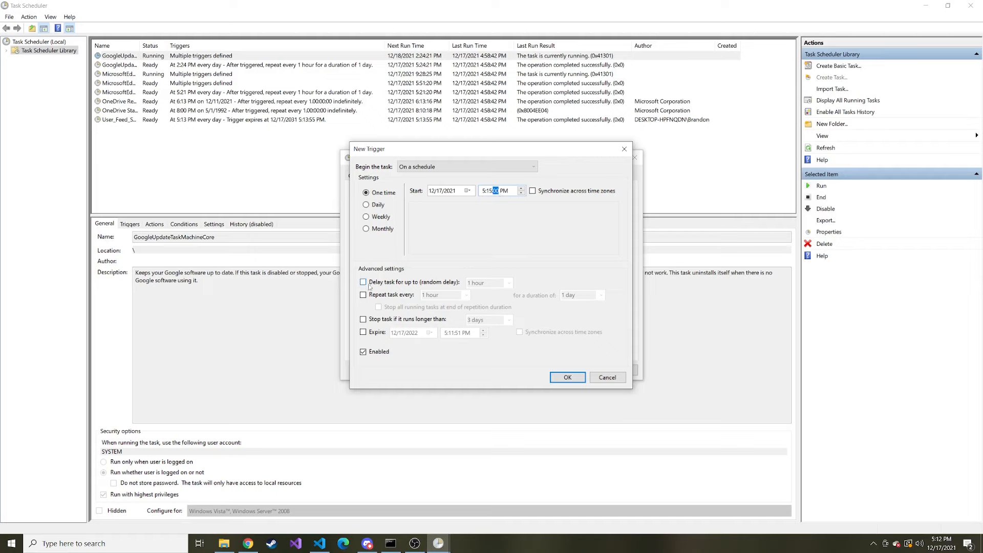
click(363, 295)
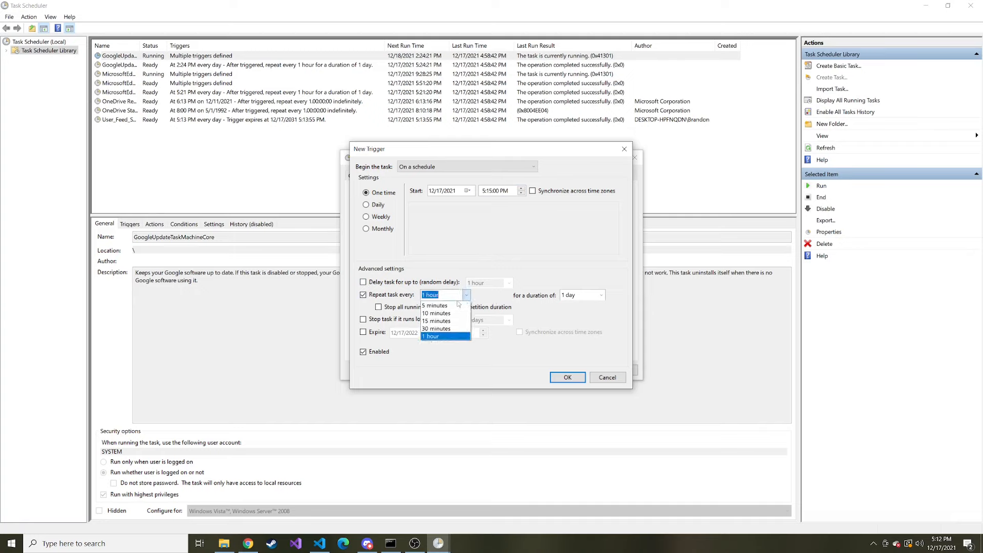
click(434, 305)
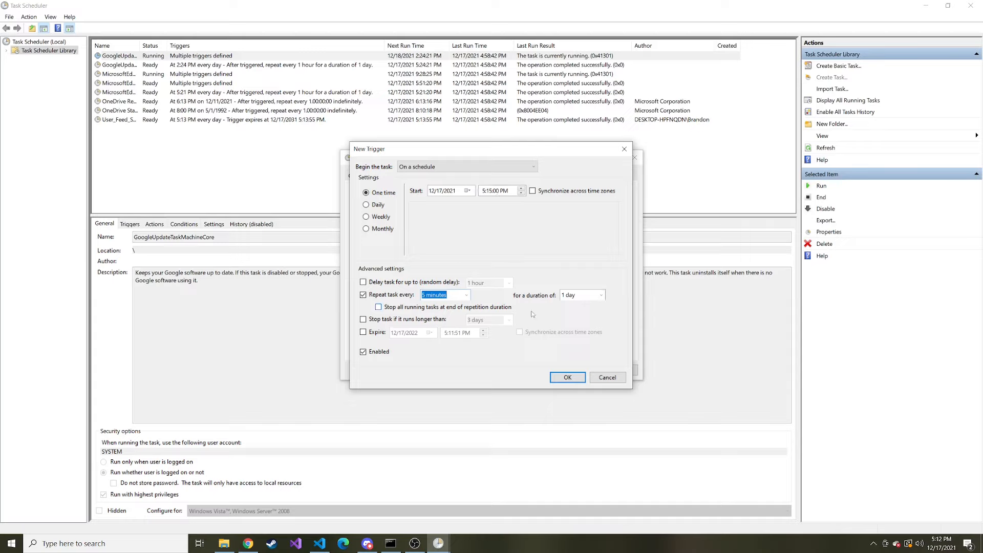
click(600, 295)
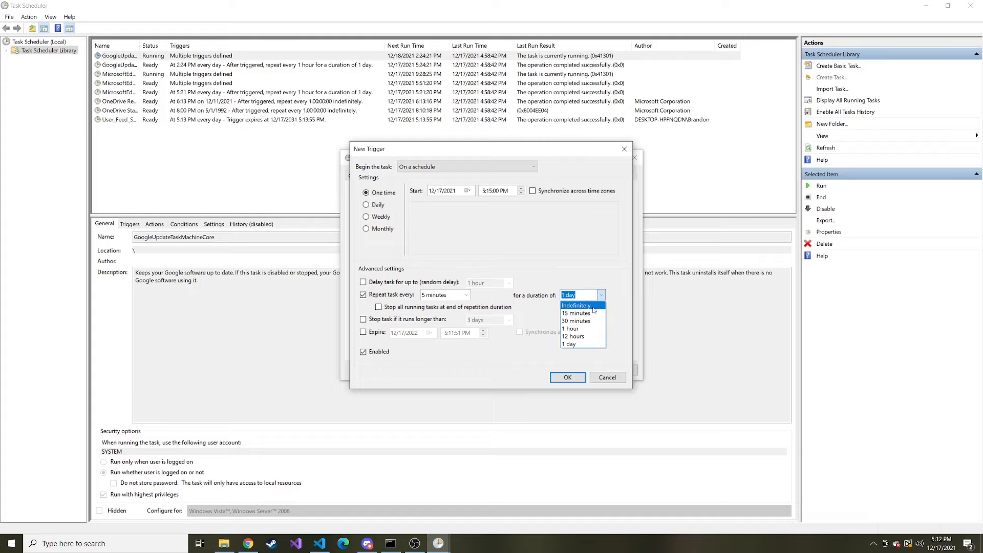
click(575, 305)
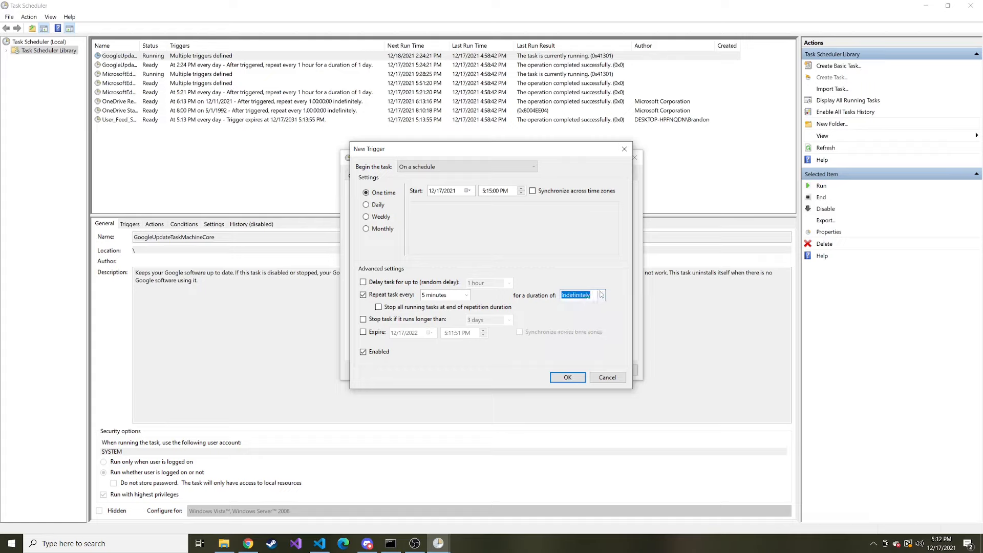
click(600, 295)
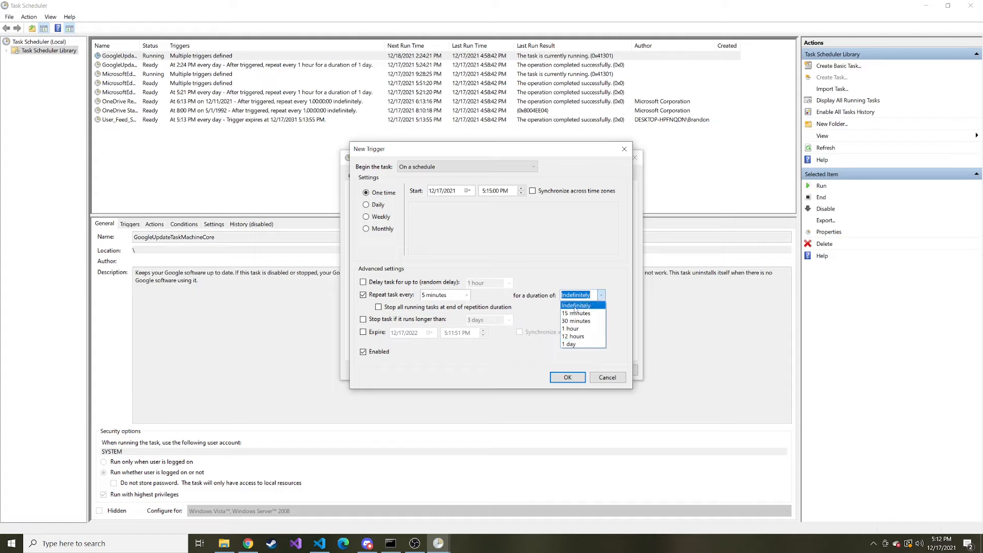
click(575, 305)
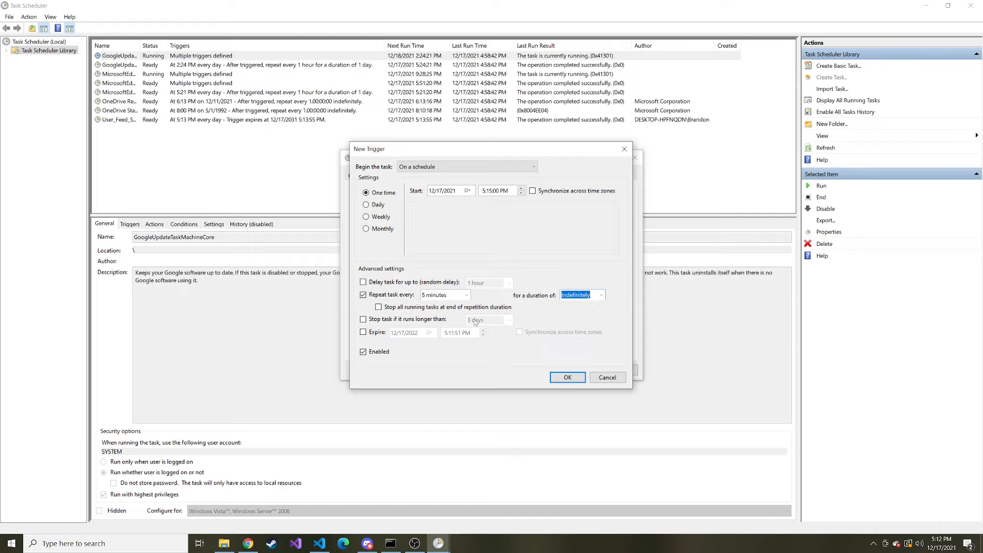
Step: Leave 'Stop task if it runs longer than' unchecked after briefly enabling it
click(363, 319)
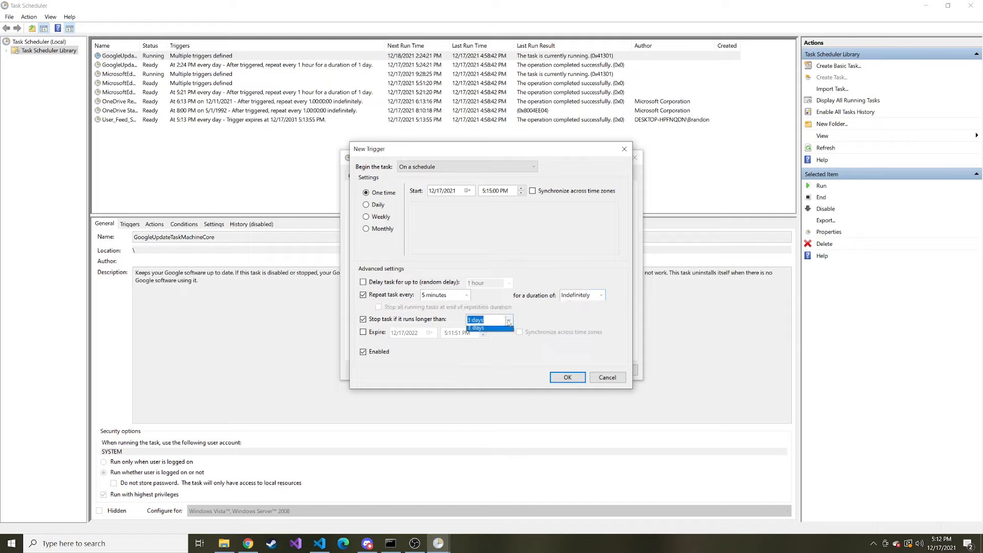
click(509, 319)
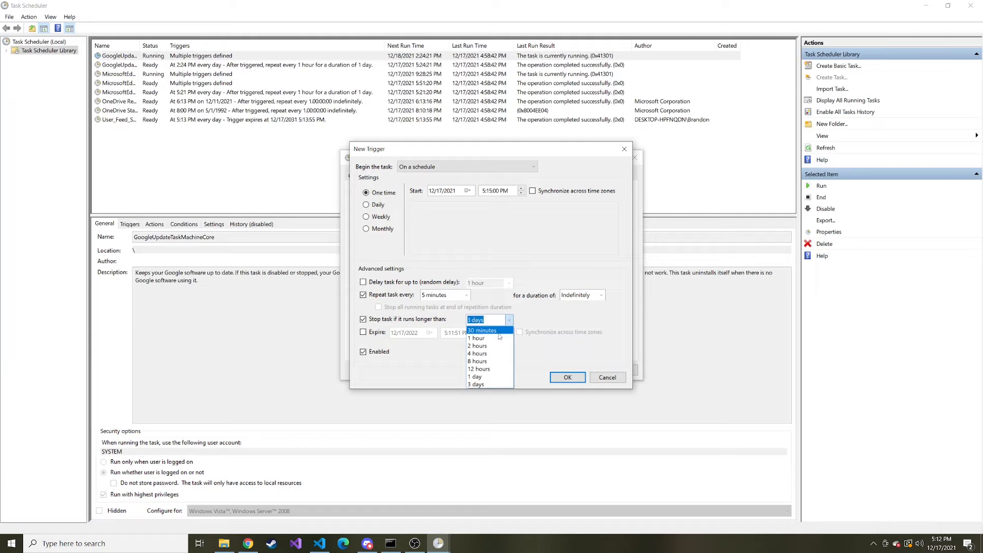
click(477, 384)
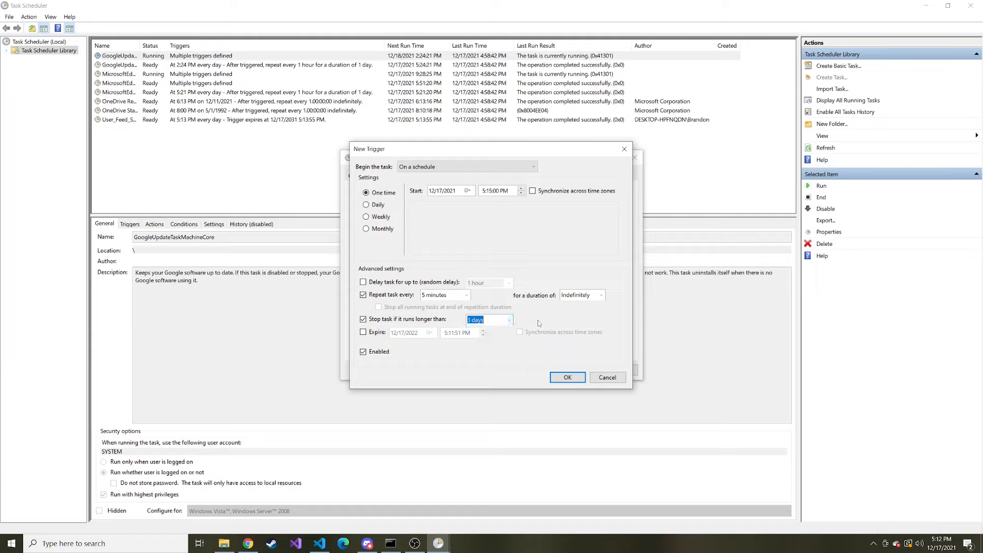
click(363, 319)
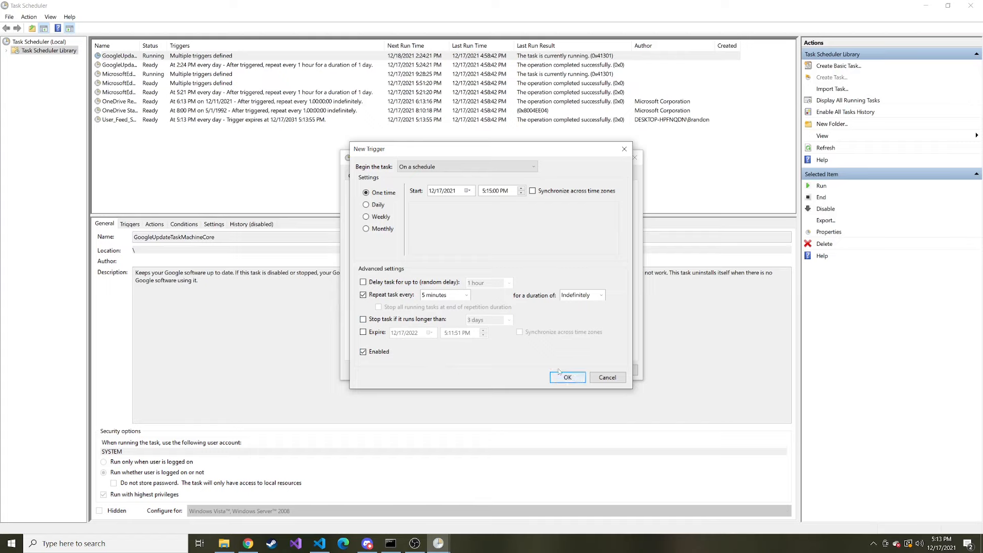
Step: Confirm the repeating trigger and begin a new 'Start a program' action
click(567, 377)
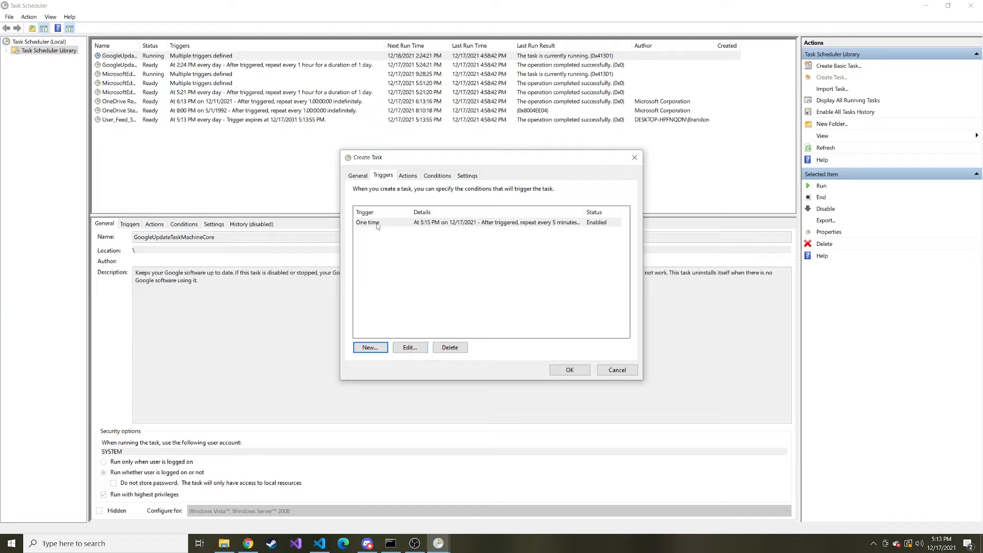
click(407, 175)
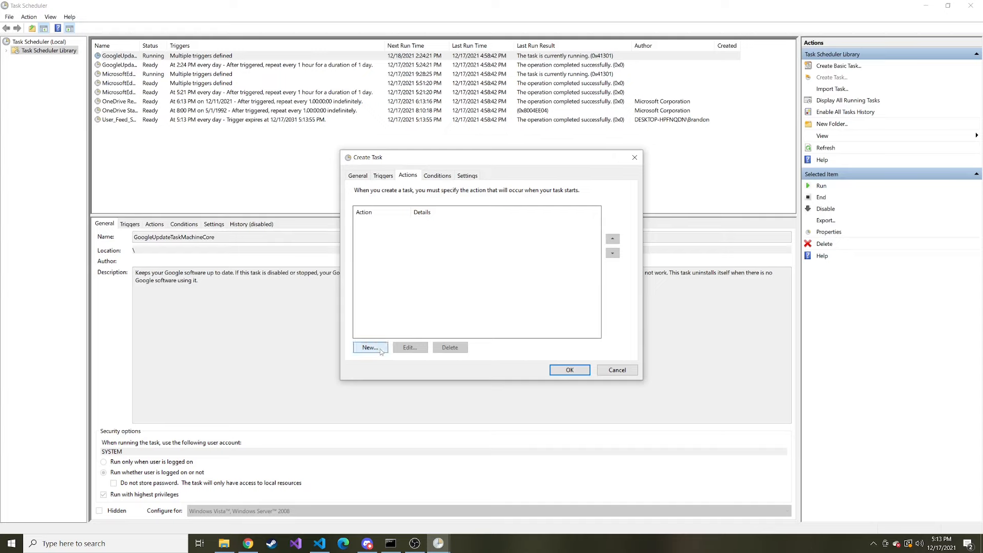
click(370, 347)
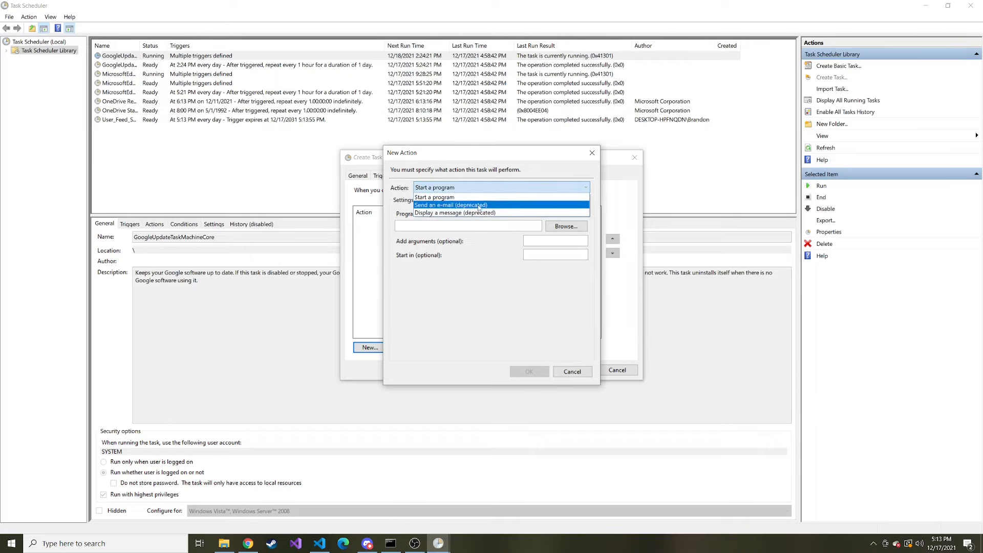
click(434, 197)
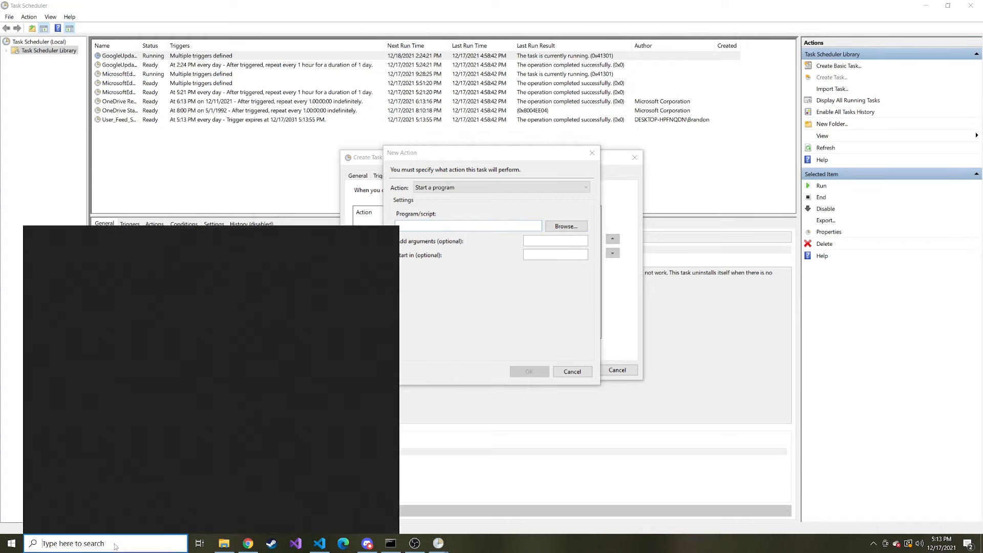
Step: Run 'where python' in cmd and paste the Python36 python.exe path as Program/script
text(cmd)
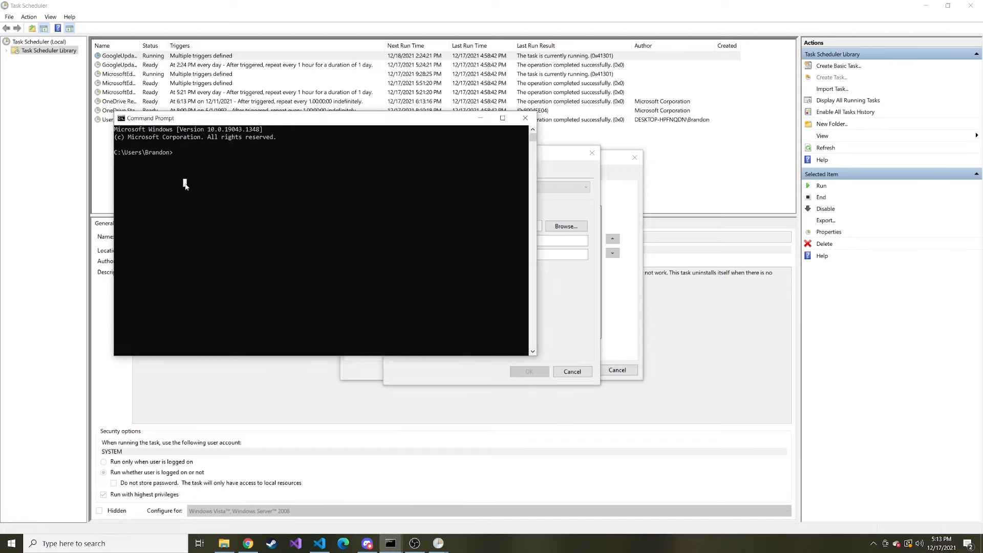
text(where python)
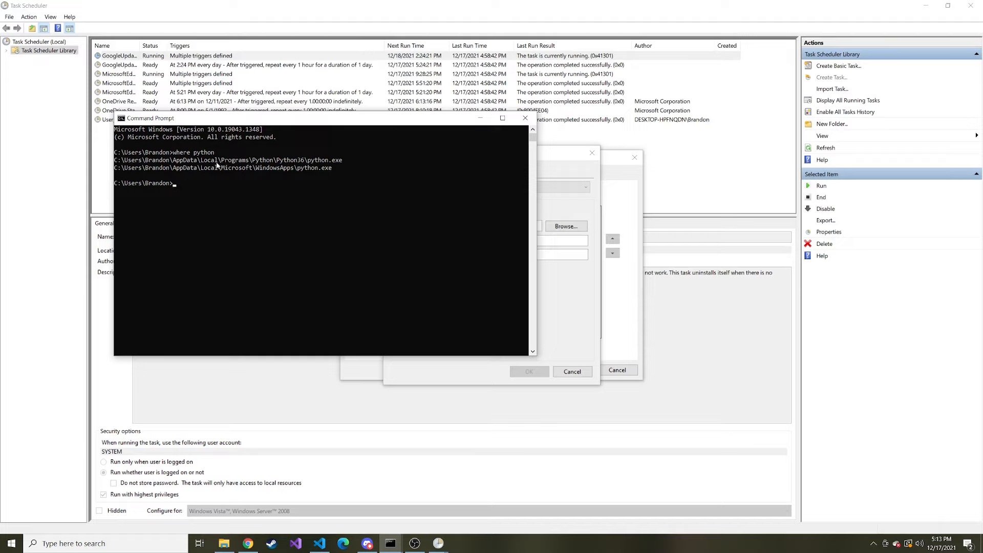
mouse_move(301, 164)
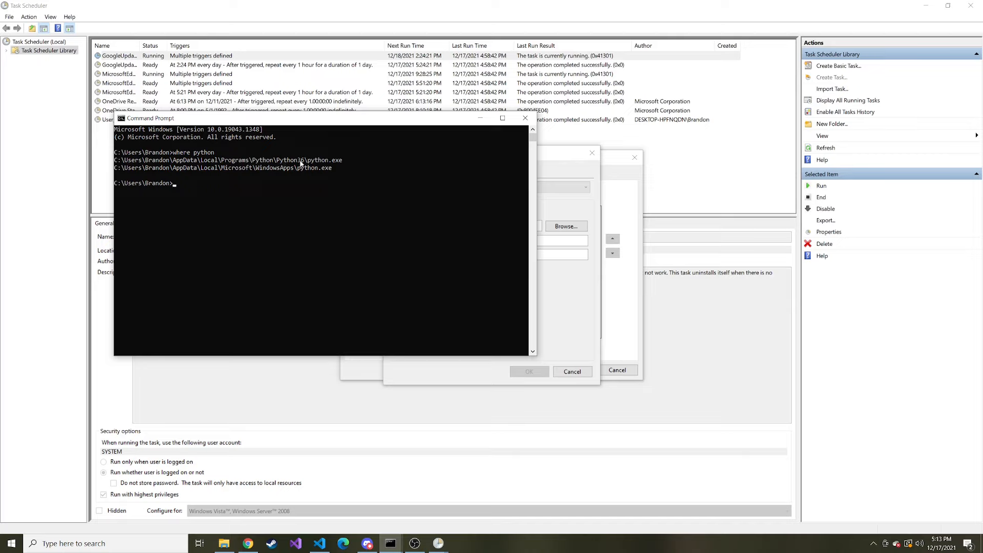
mouse_move(432, 165)
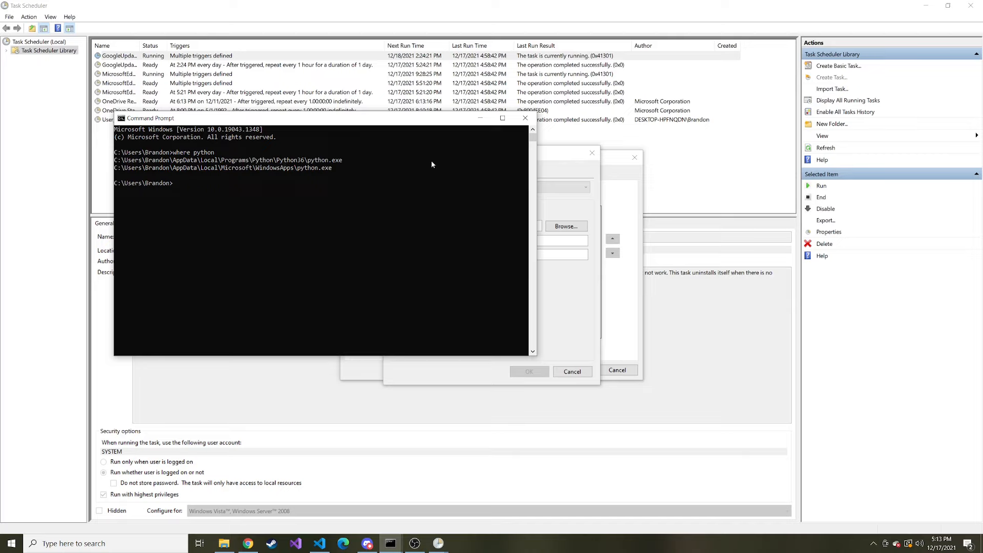
click(526, 118)
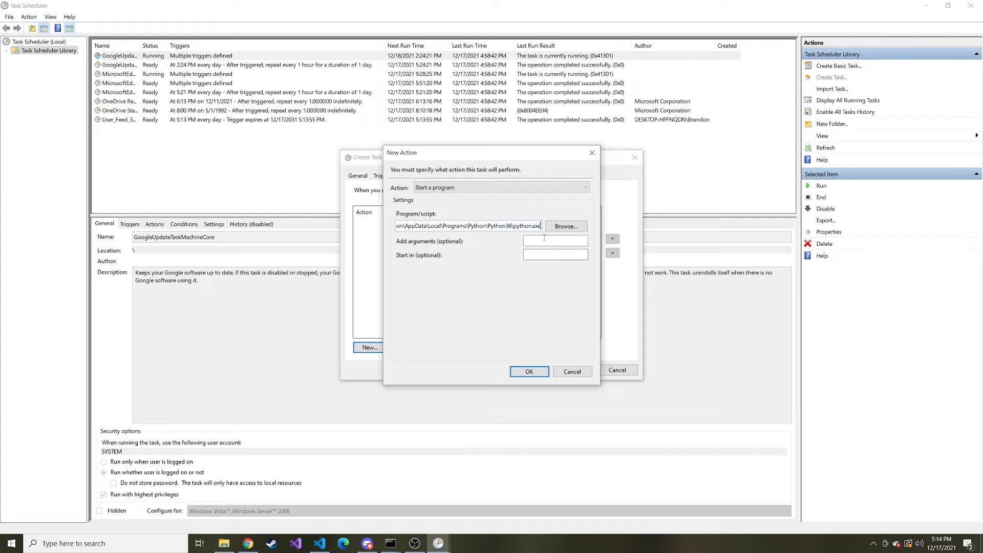
Step: Enter task.py in the action's 'Add arguments (optional)' box
click(556, 240)
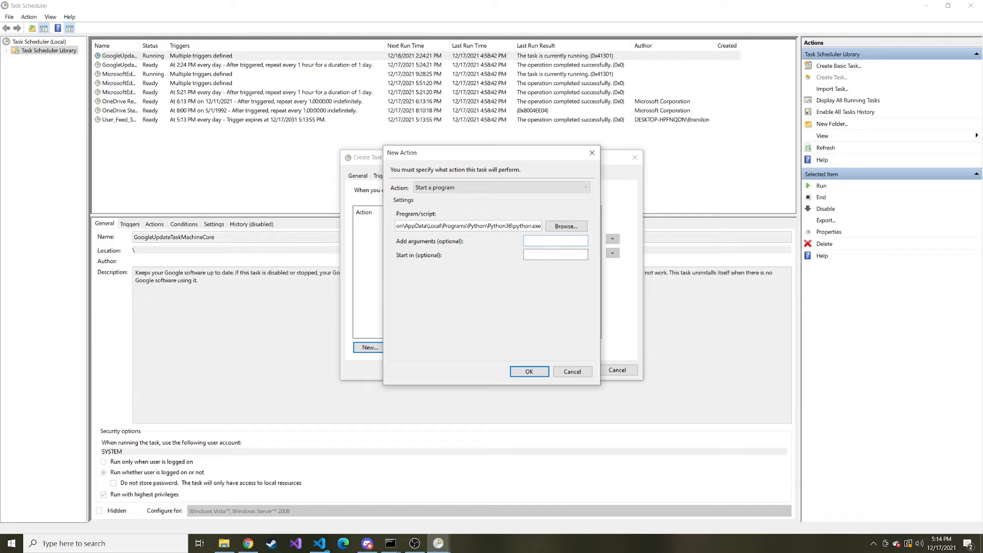
click(320, 544)
text(task)
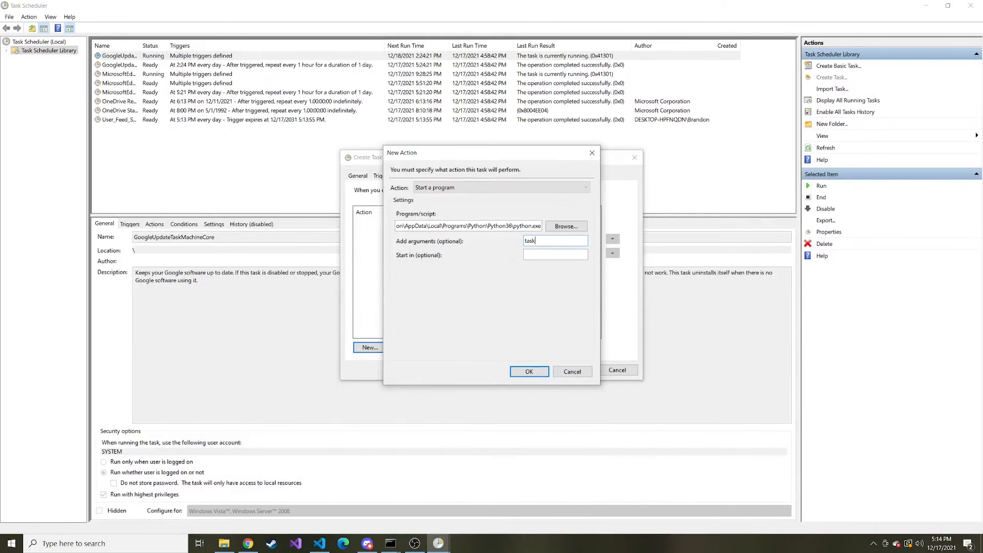
text(.py)
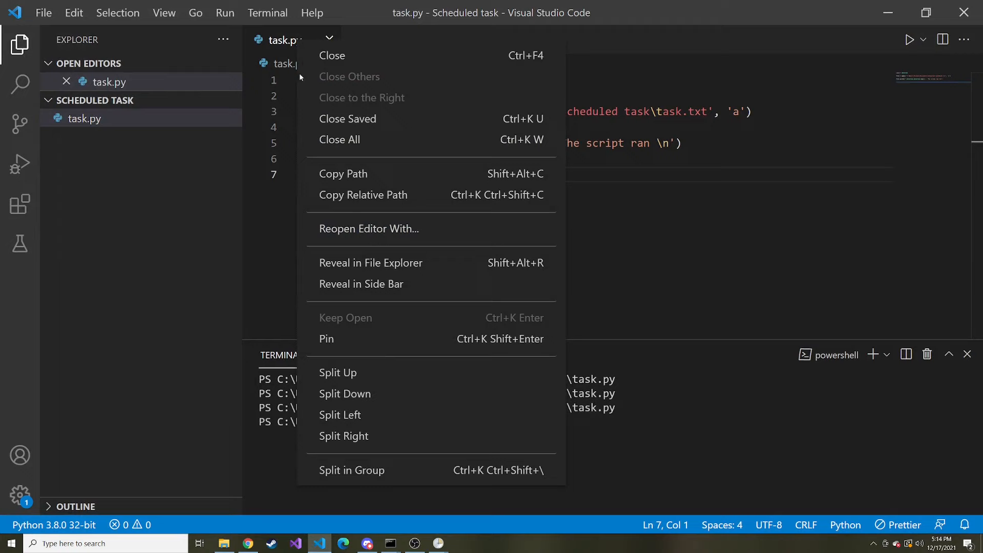
mouse_move(371, 263)
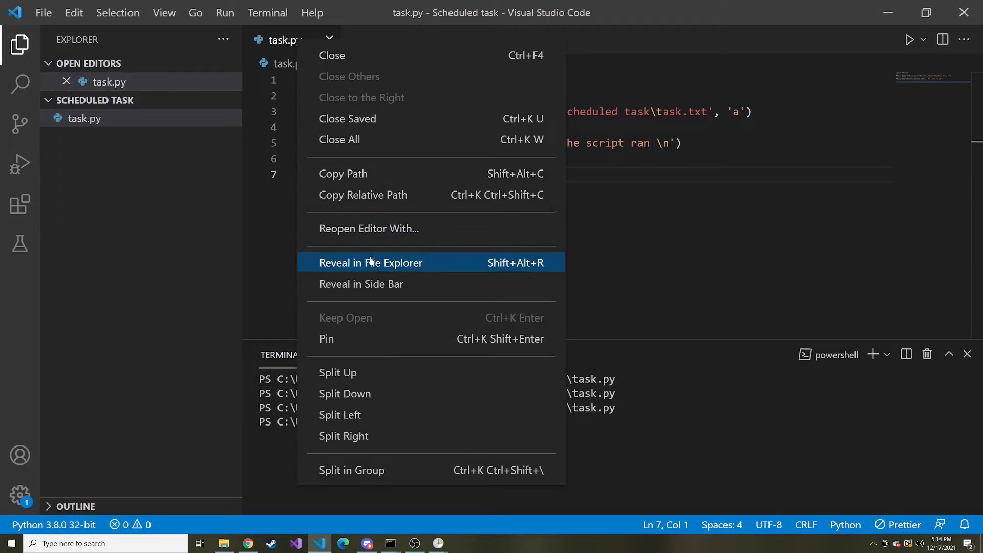
Step: Reveal task.py's 'Scheduled task' folder in File Explorer from its editor tab
click(371, 263)
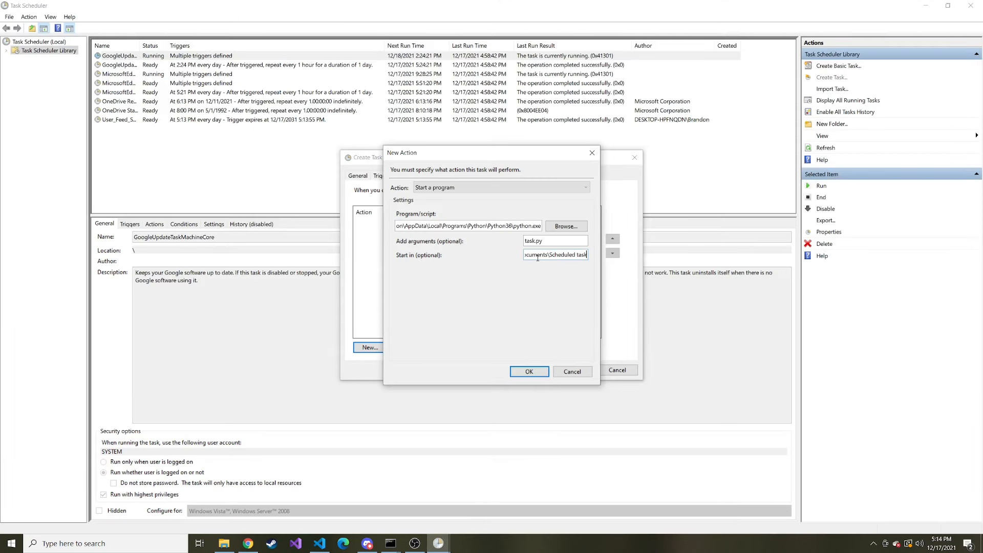
Step: Confirm the python action, save Python Task, and enter the account password
click(529, 371)
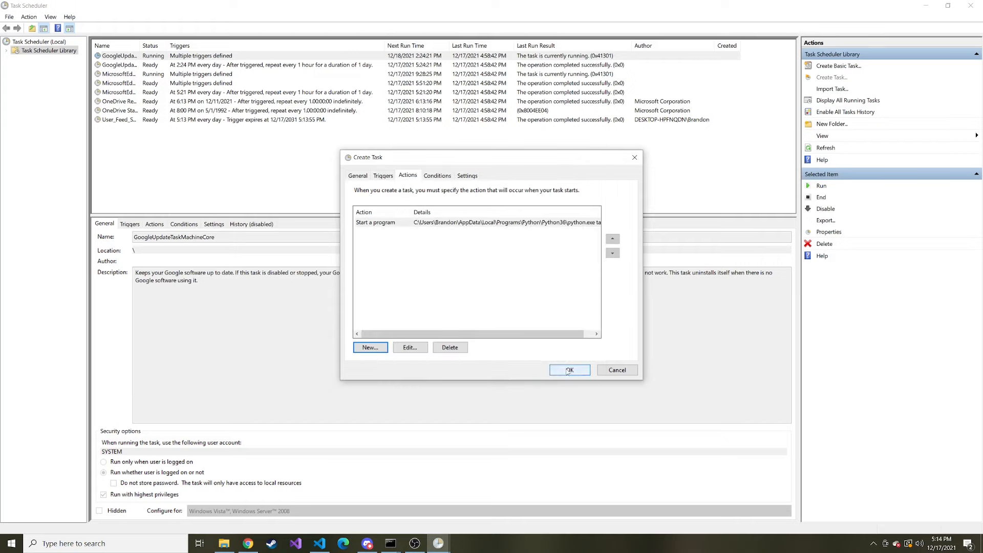
click(570, 370)
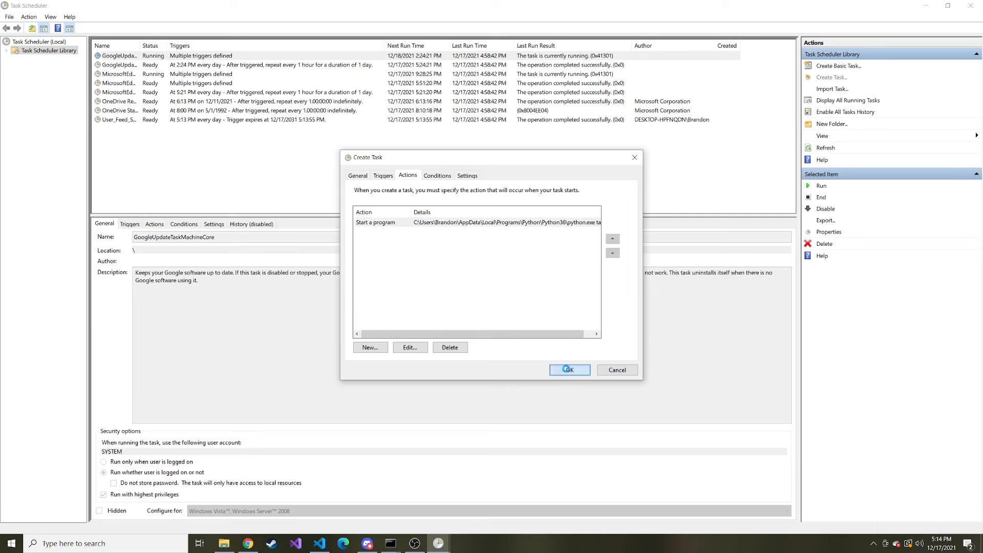
click(569, 370)
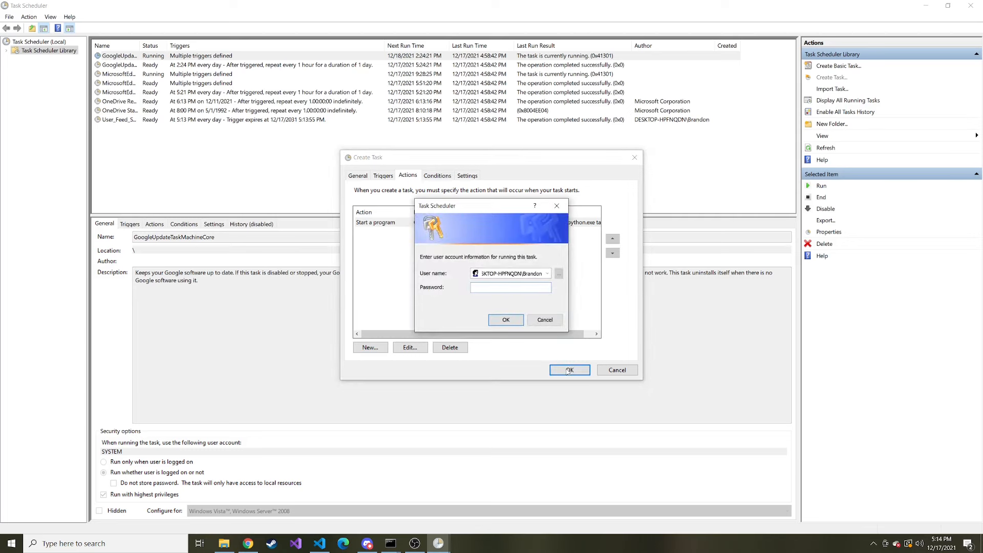
click(511, 287)
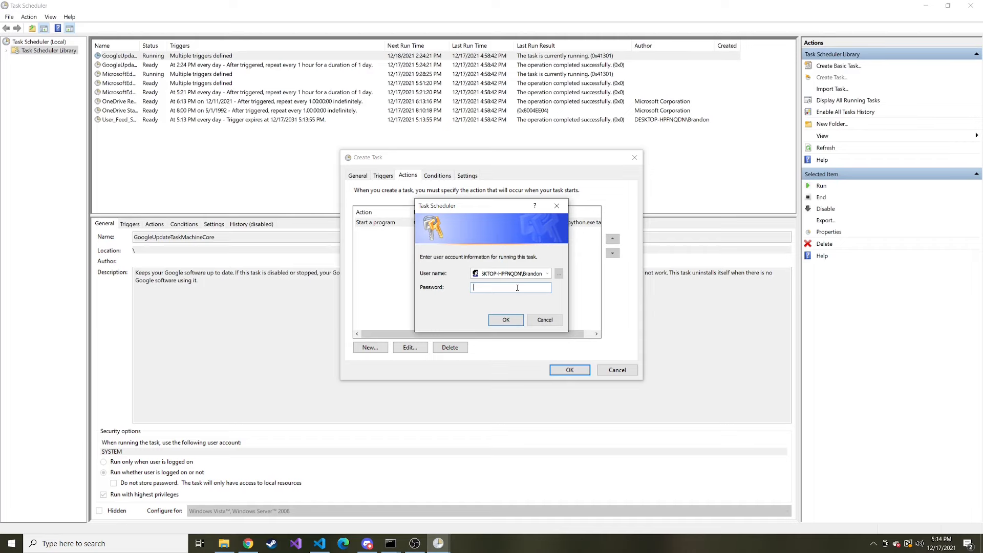
click(506, 320)
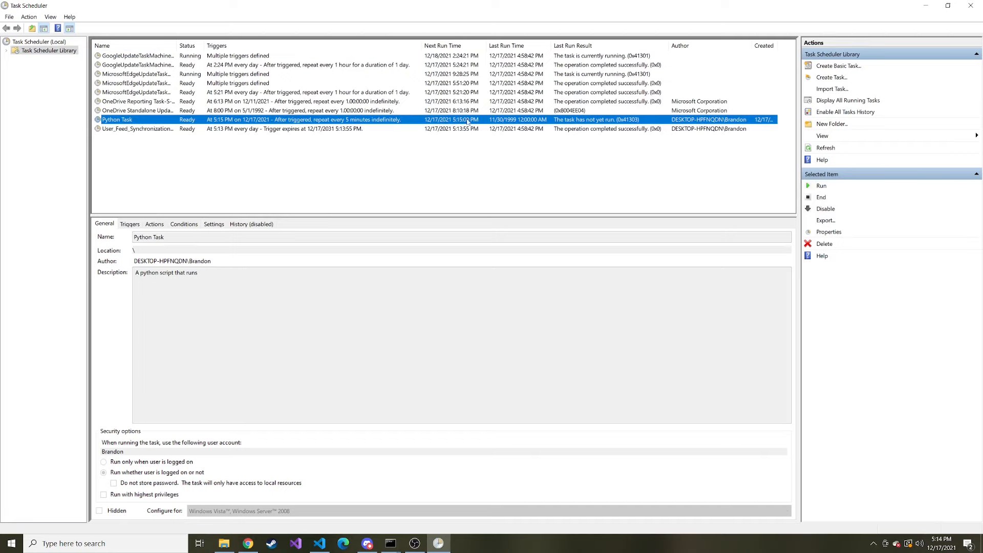
mouse_move(524, 122)
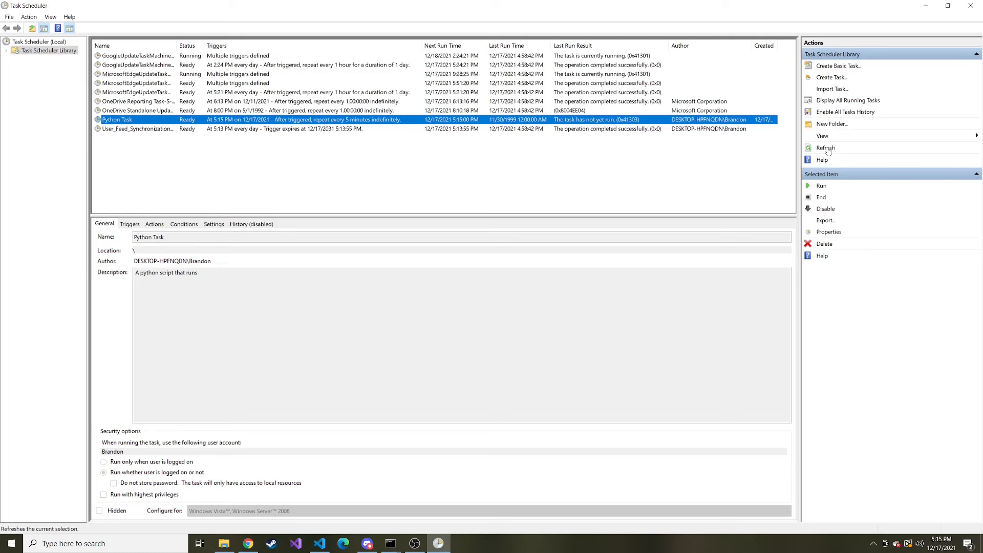
Step: Refresh the task list to show Python Task's successful 5:15 PM run
click(826, 148)
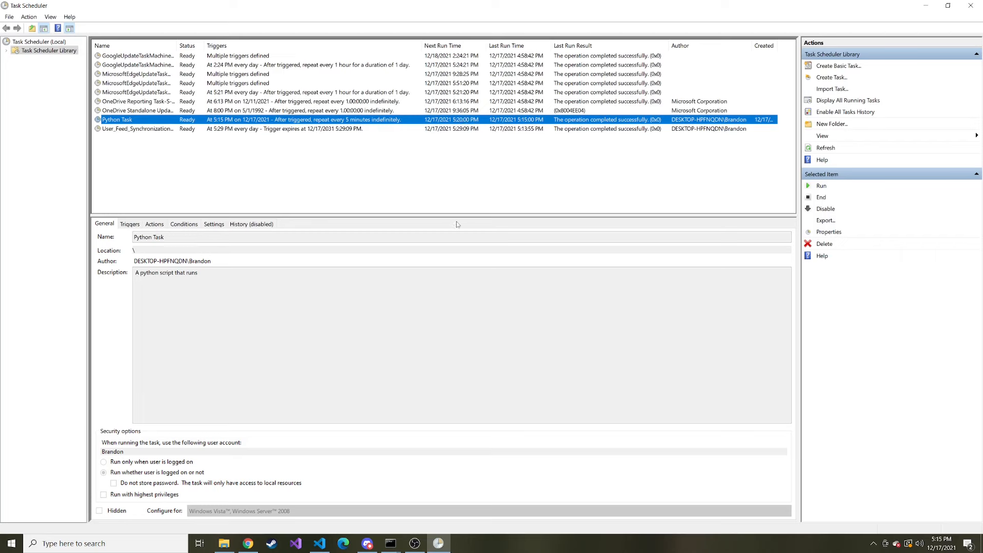
click(321, 543)
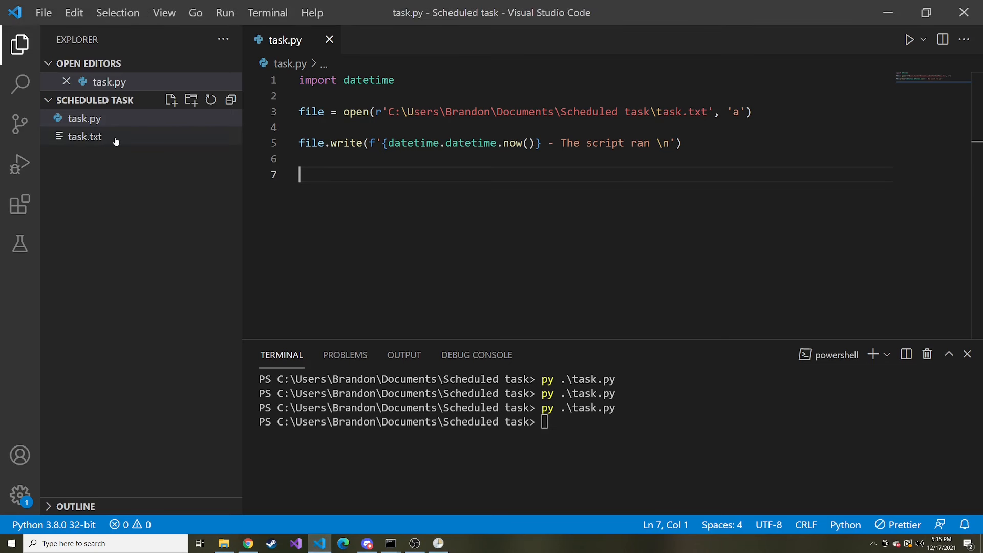
Step: Open task.txt and select its 17:15:00 'The script ran' entry
click(85, 137)
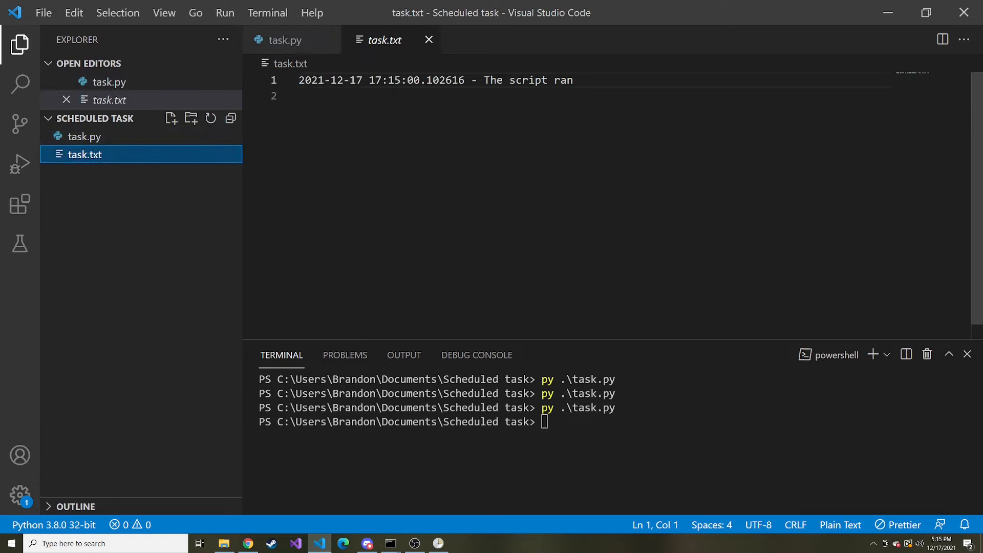
triple_click(436, 80)
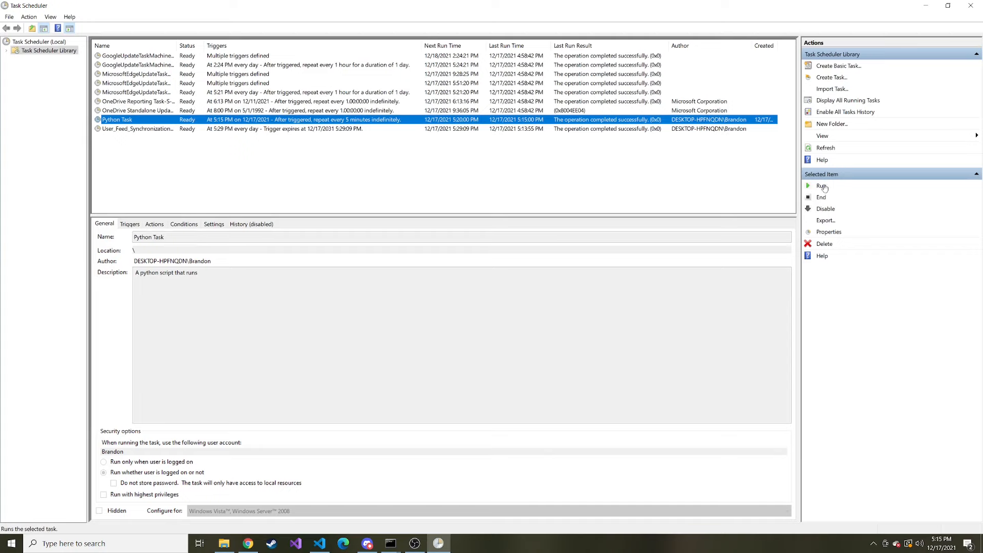
mouse_move(821, 187)
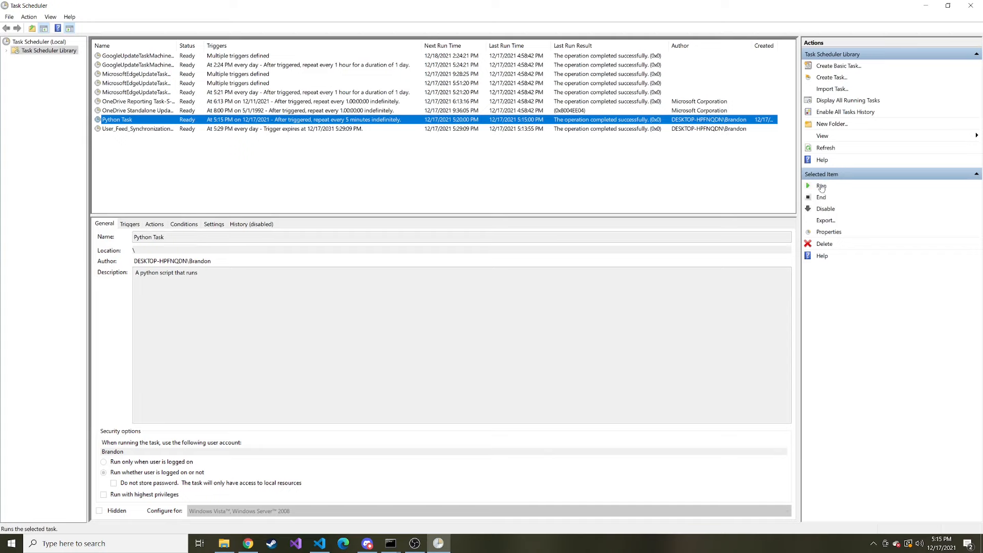
Step: Run Python Task manually and refresh to see the 5:15:46 PM run
click(821, 185)
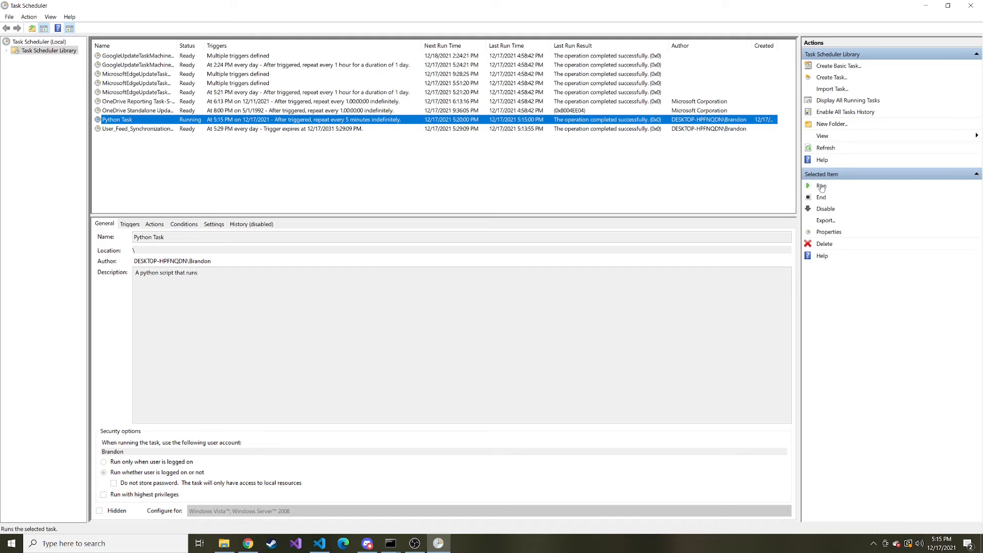
click(825, 148)
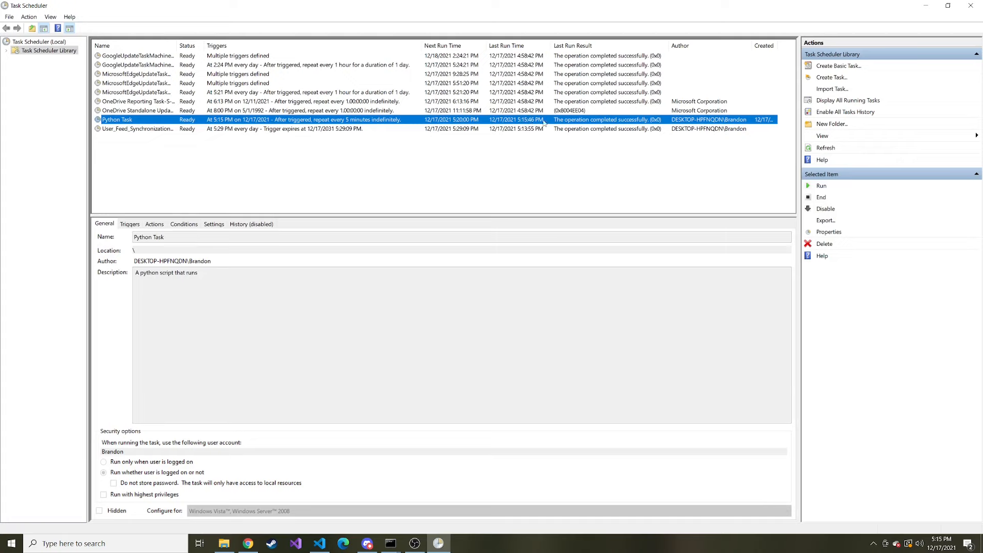
mouse_move(820, 186)
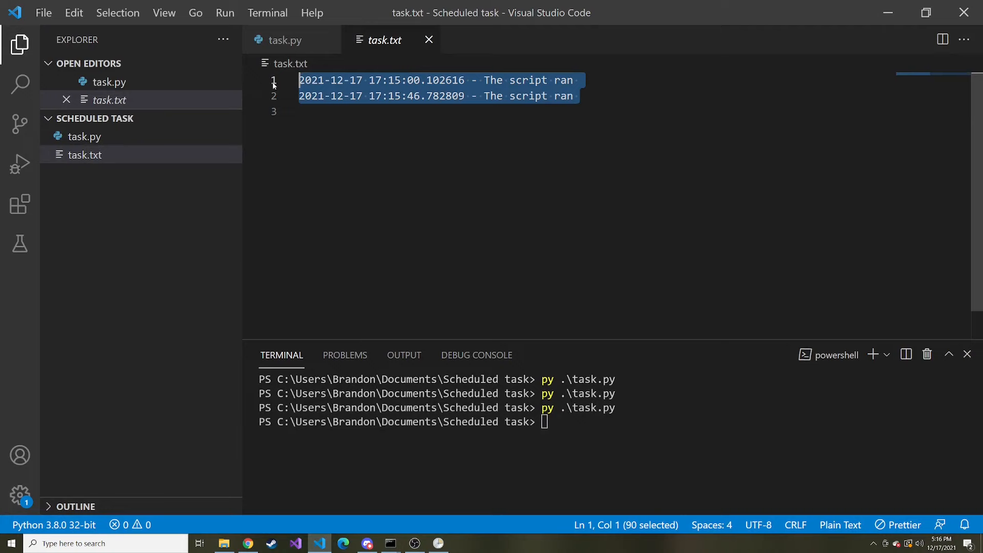
Step: Check task.txt for the second 'The script ran' entry at 17:15:46
click(581, 95)
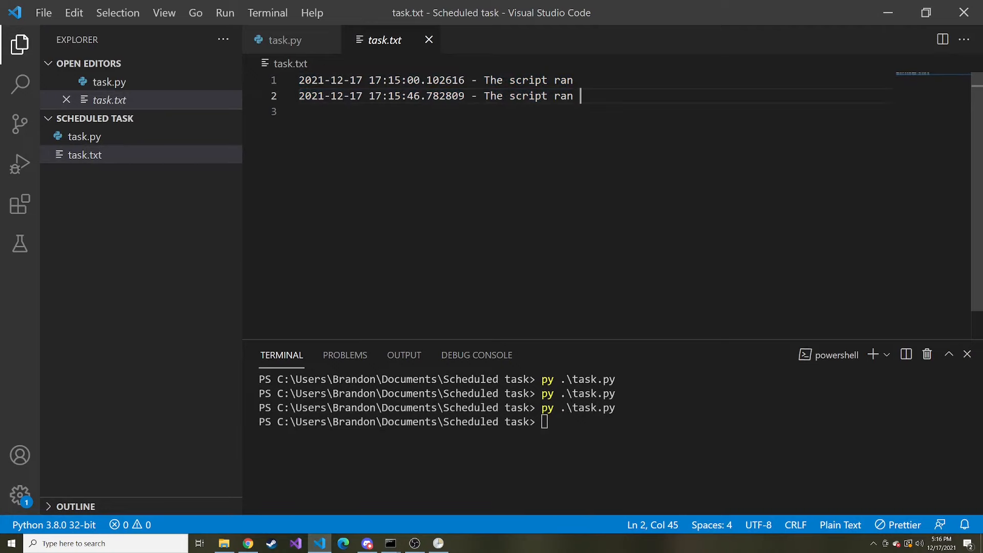
mouse_move(887, 12)
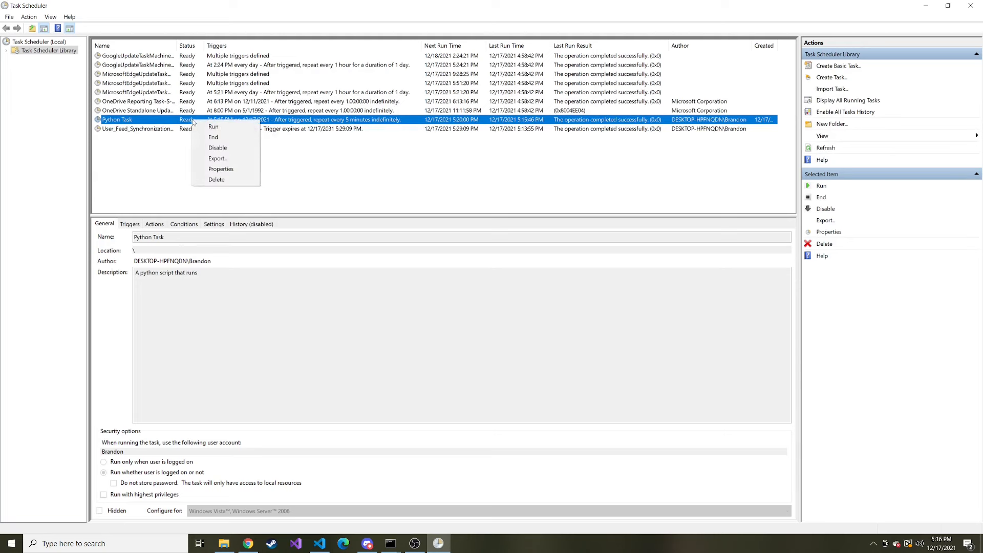
mouse_move(236, 153)
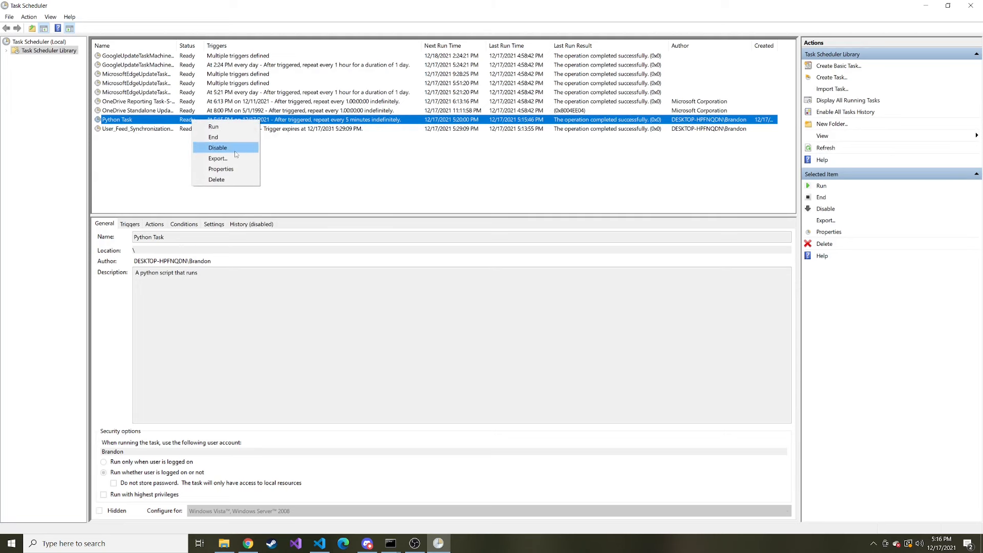
mouse_move(219, 158)
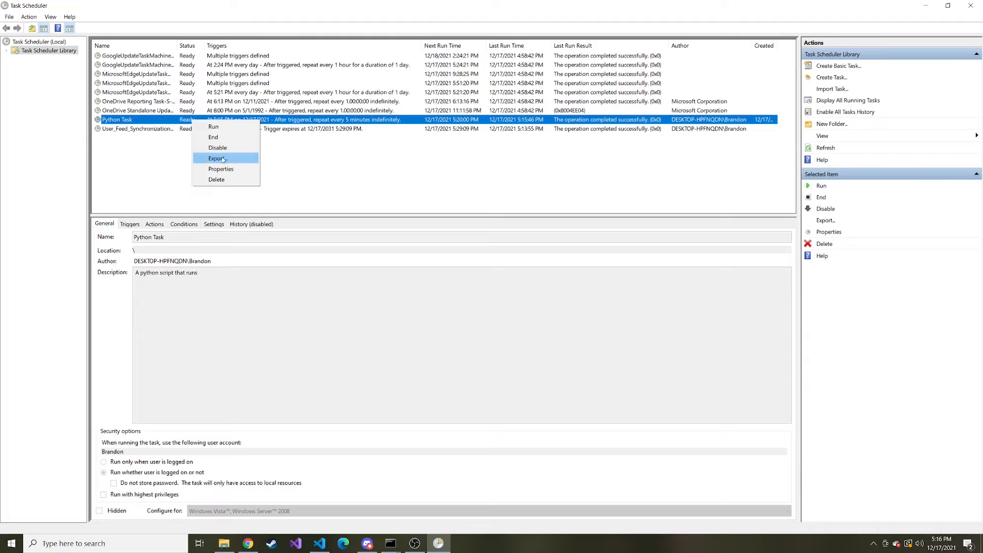
Step: Choose Disable from Python Task's context menu so its status shows Disabled
click(218, 148)
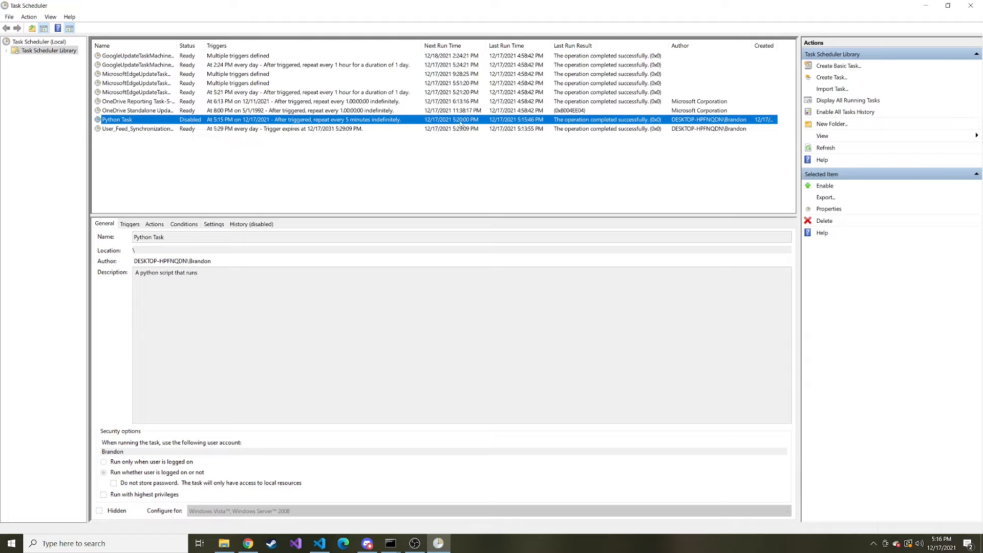
mouse_move(190, 119)
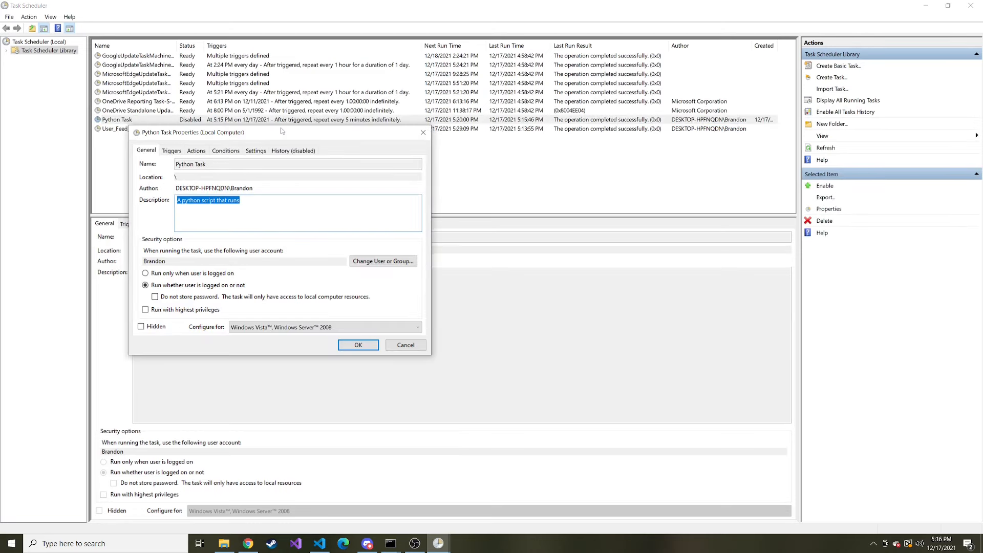
Step: Review Python Task's python action, its 5-minute repeating trigger, and its general details
click(196, 150)
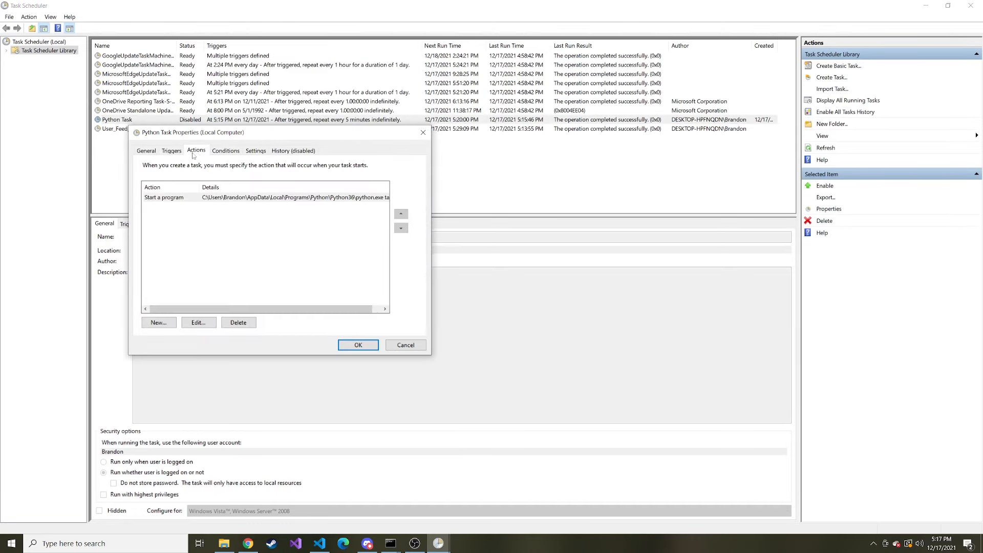
click(171, 150)
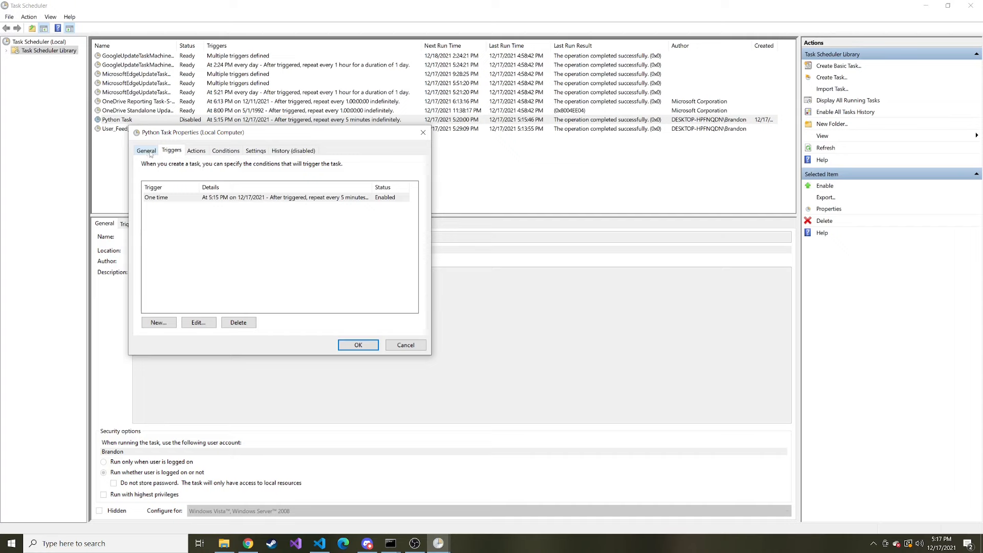
click(358, 344)
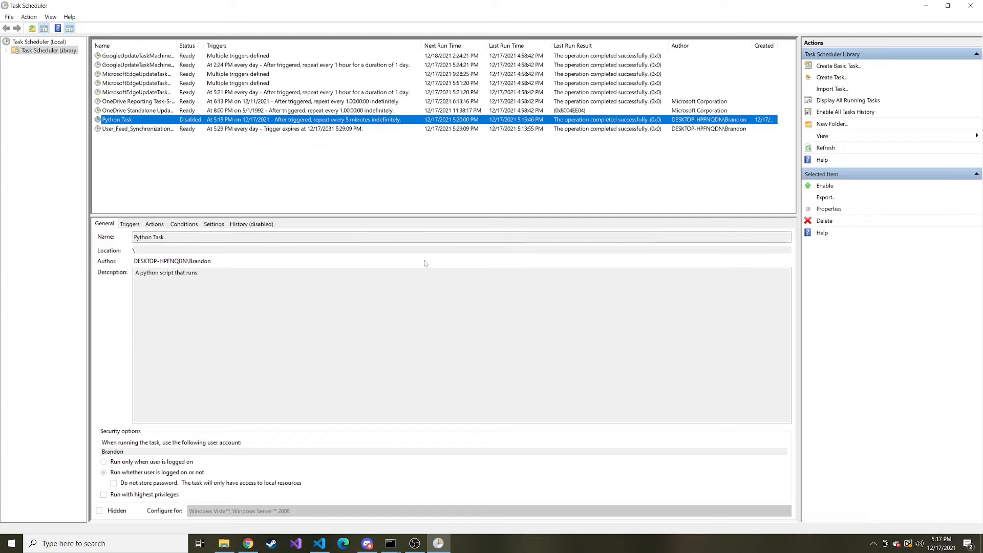
mouse_move(438, 277)
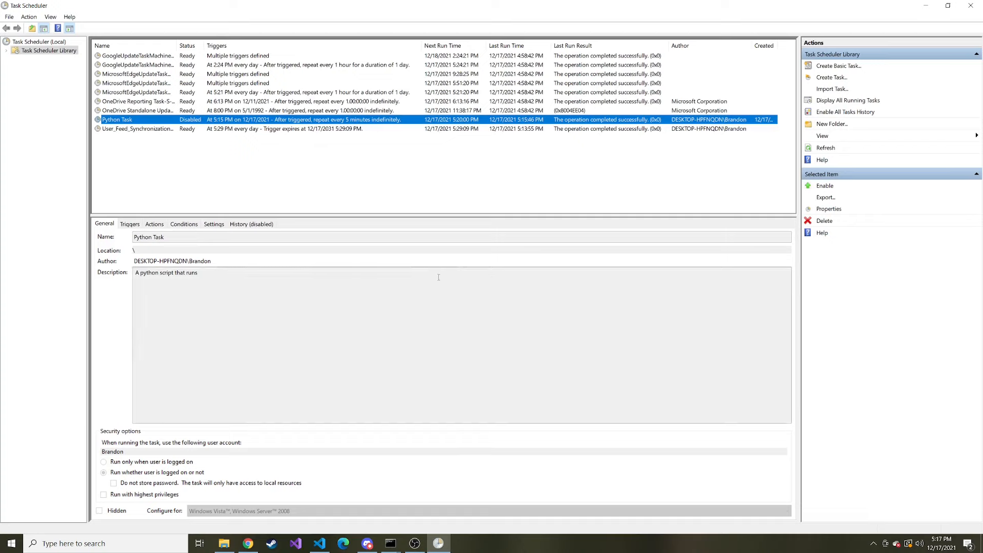